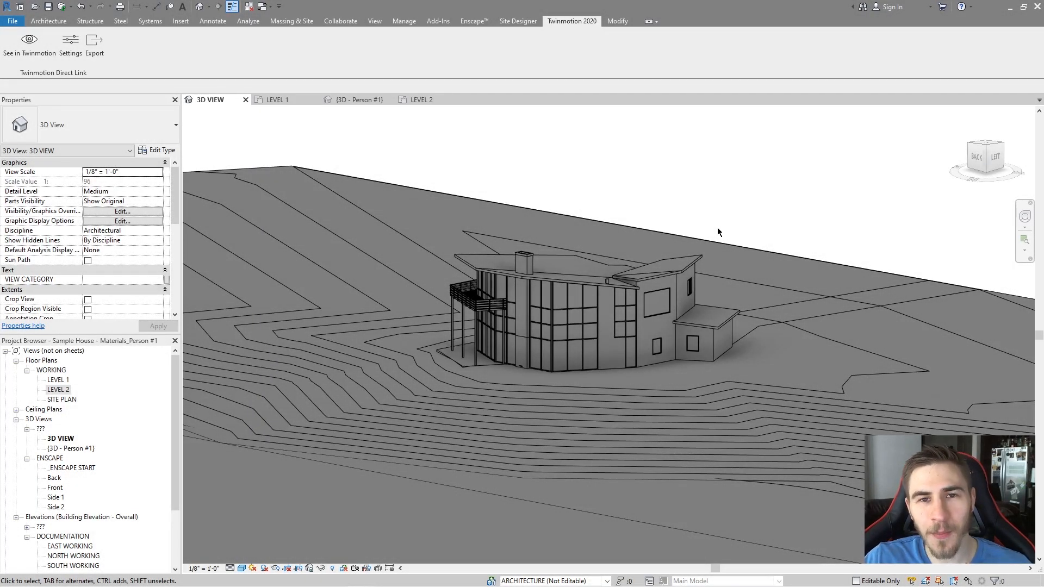
mouse_move(743, 195)
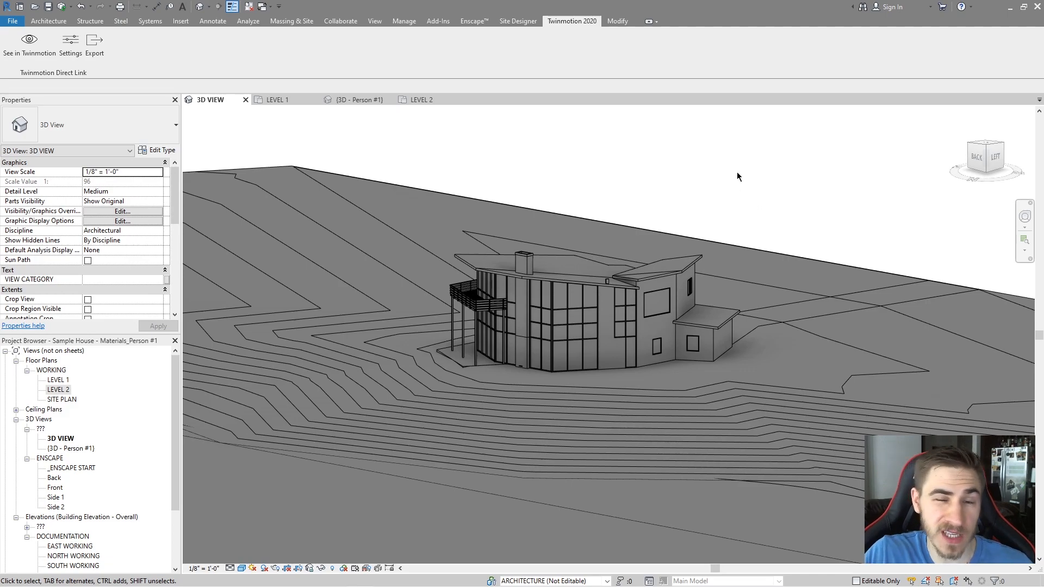
mouse_move(716, 170)
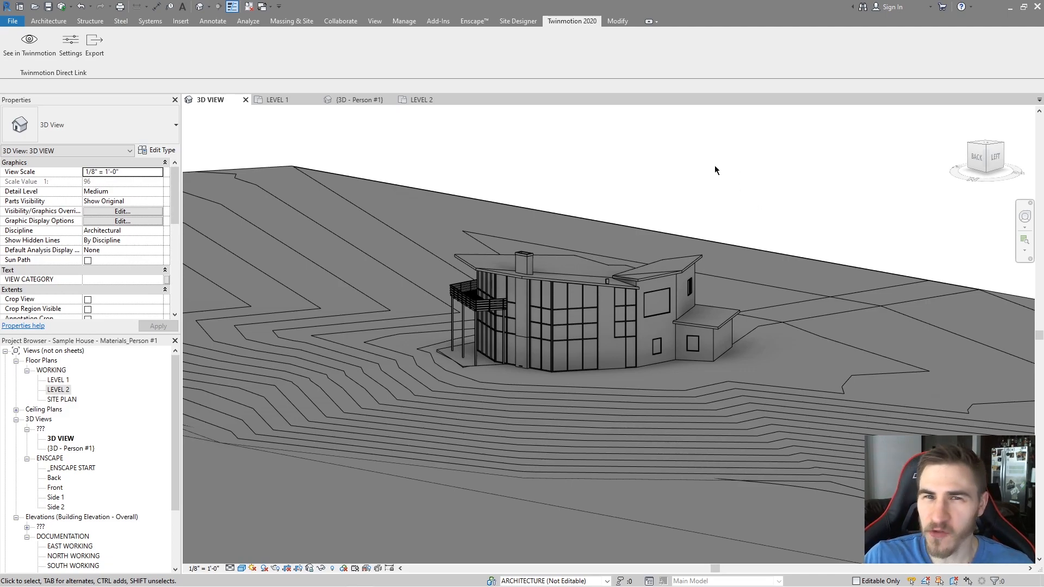
mouse_move(730, 193)
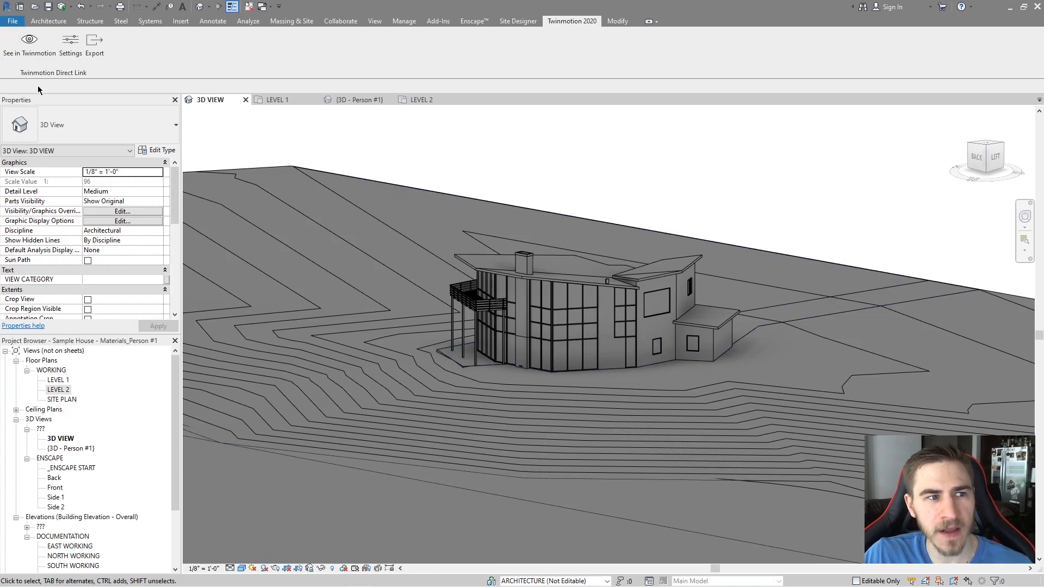
mouse_move(73, 81)
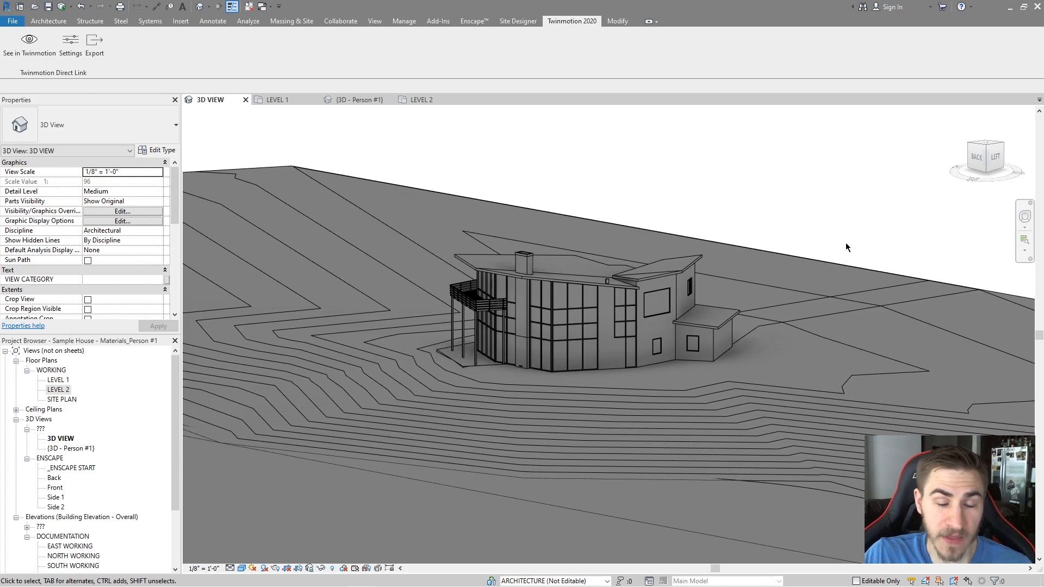
mouse_move(875, 241)
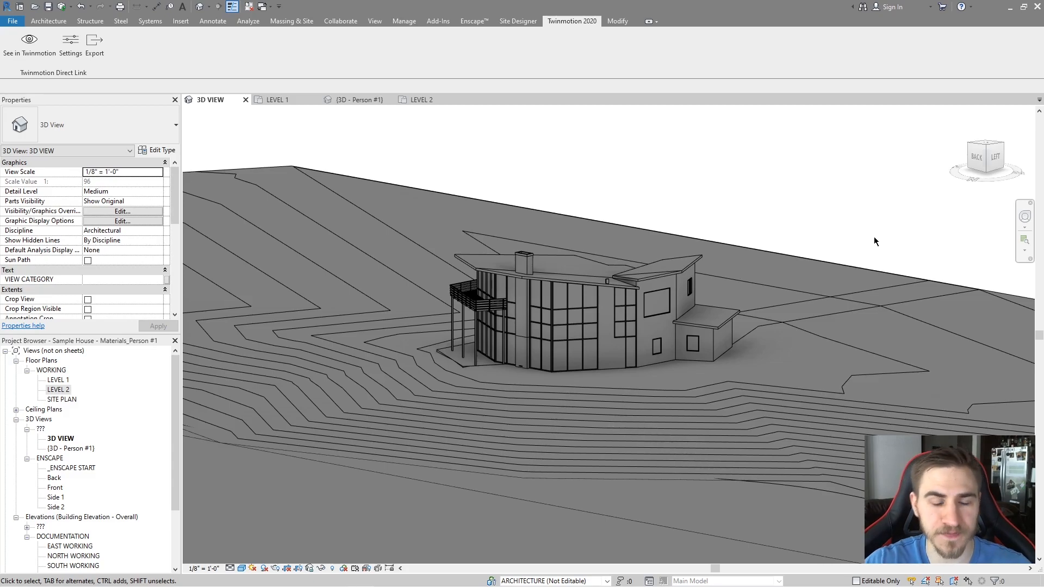
Step: Inspect the side wing wall, low roof, site floor and glazed curtain wall by selecting each
left_click(689, 333)
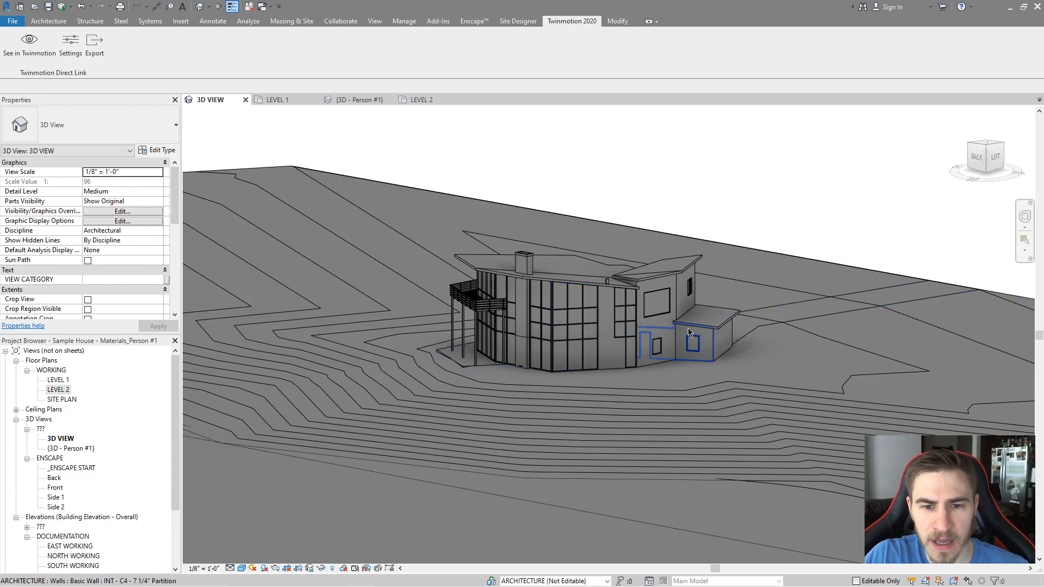
left_click(714, 189)
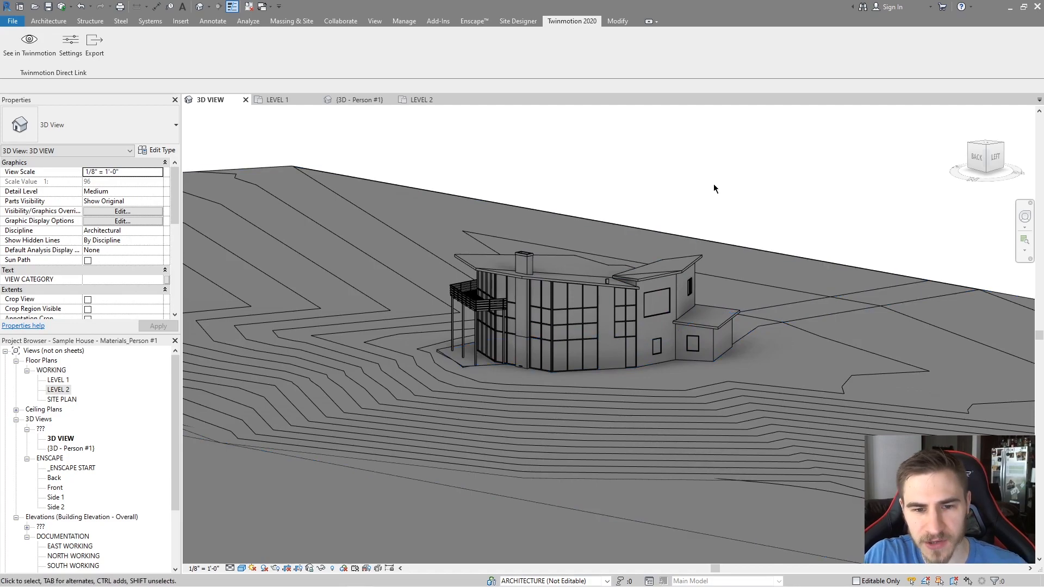
left_click(719, 256)
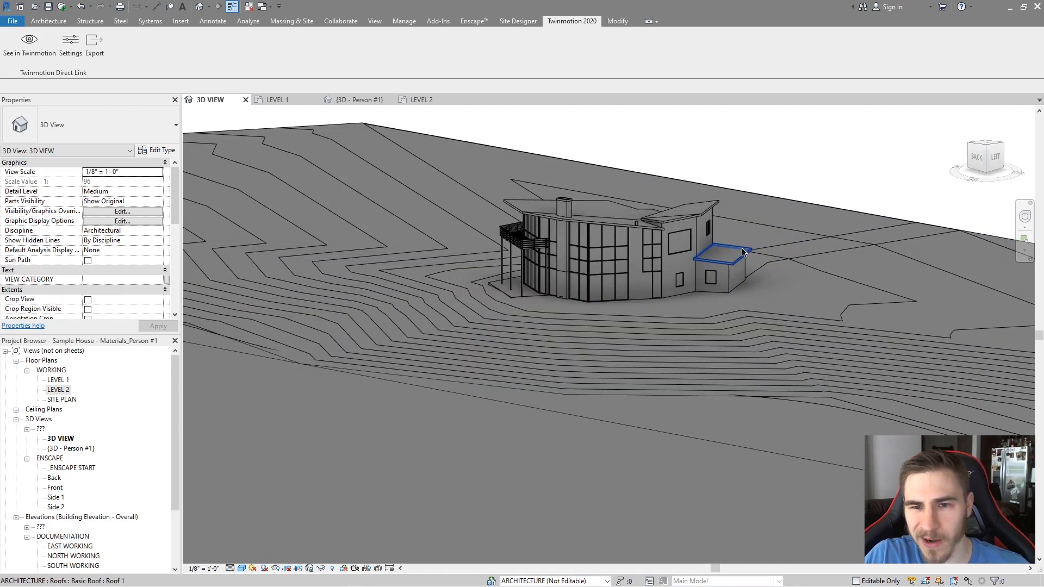
left_click(771, 403)
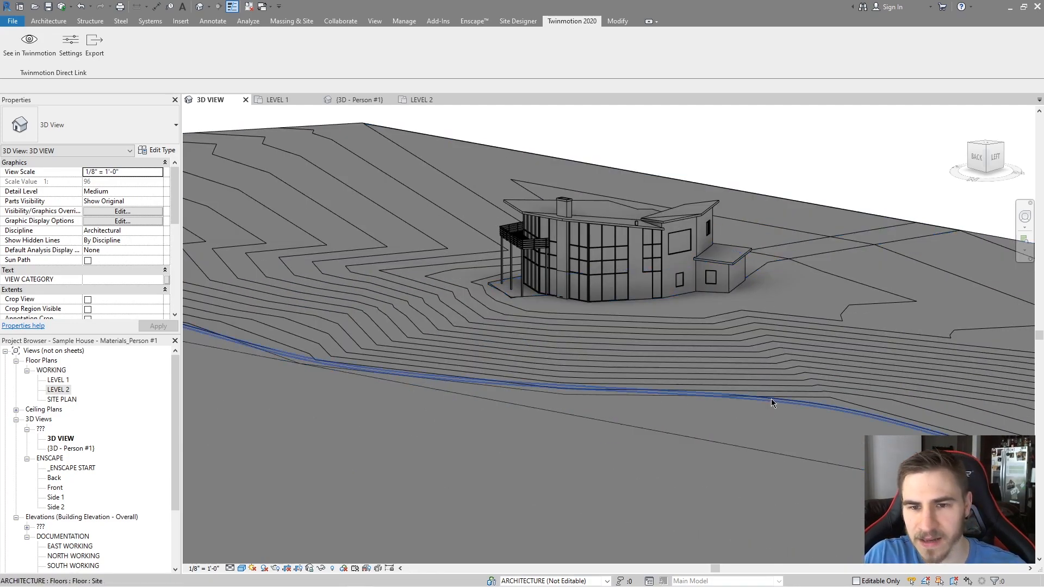
left_click(651, 244)
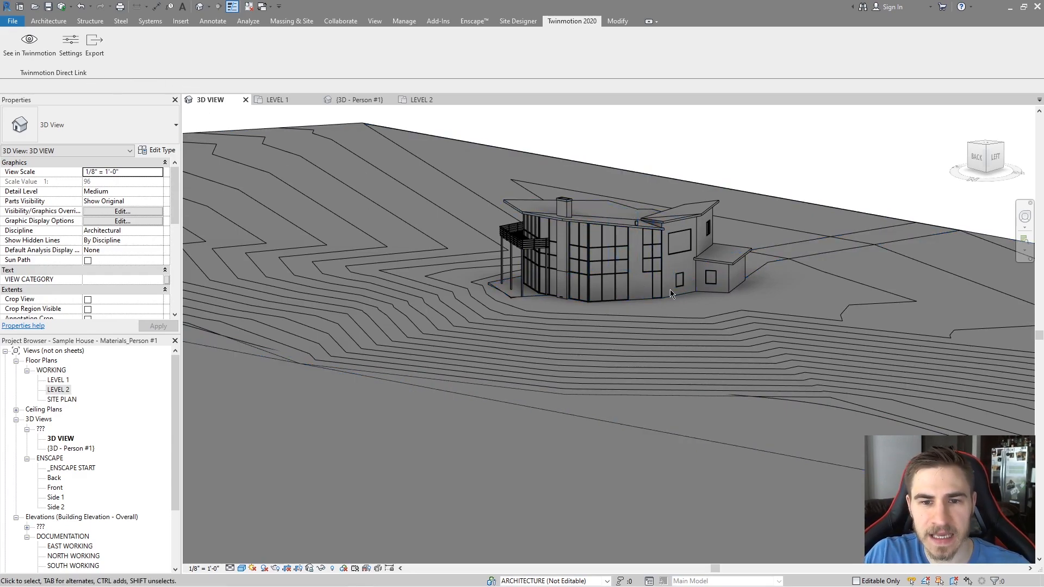
left_click(605, 260)
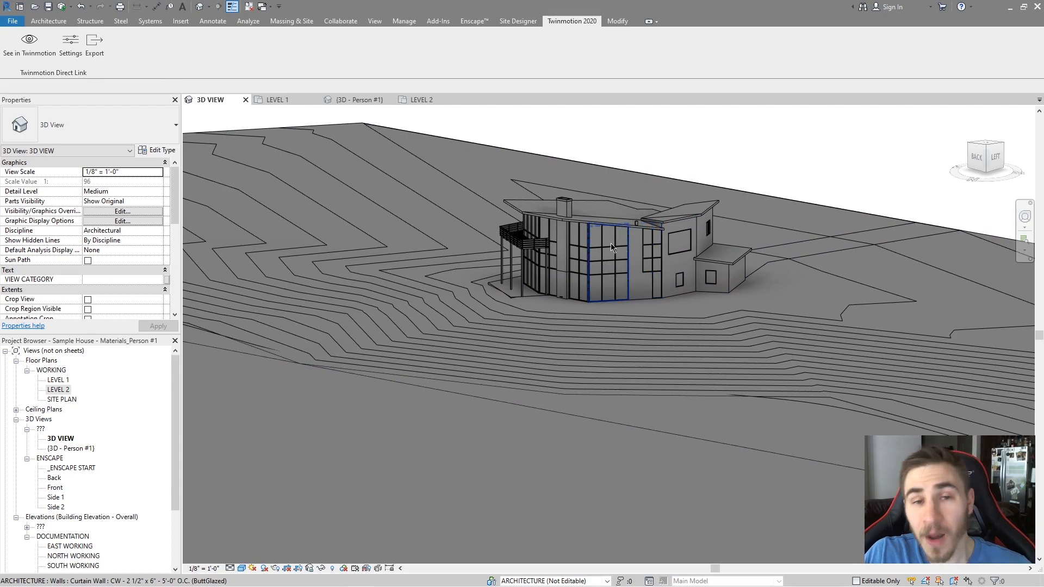
left_click(767, 146)
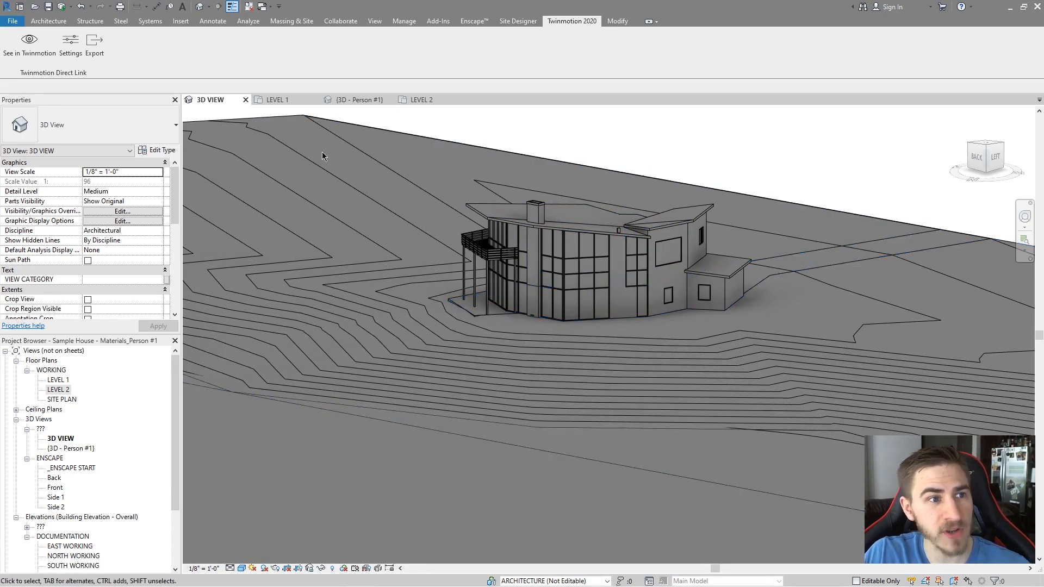
Step: Send the house through Direct Link into a new Twinmotion project
left_click(29, 43)
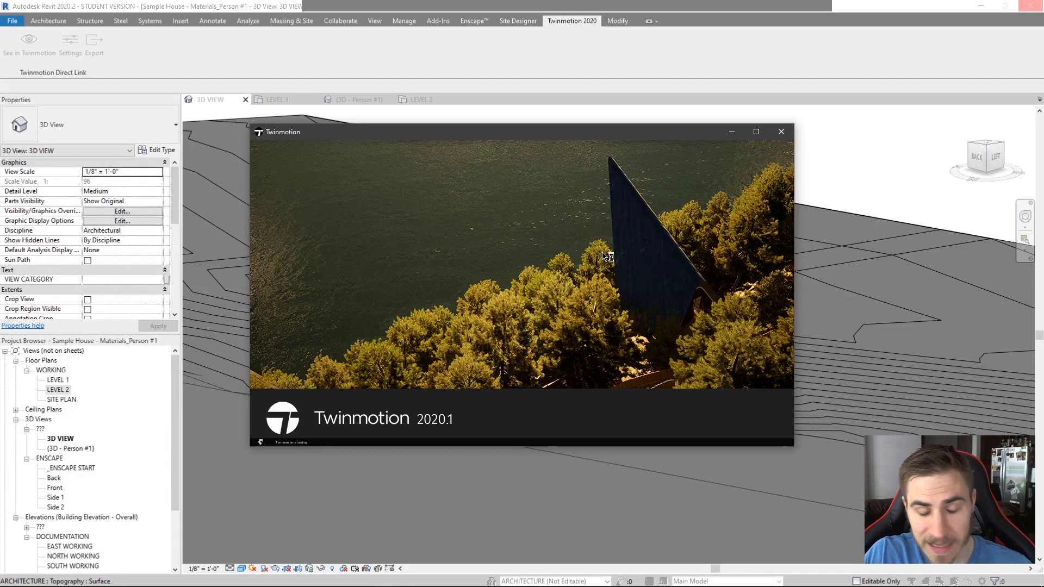
mouse_move(652, 231)
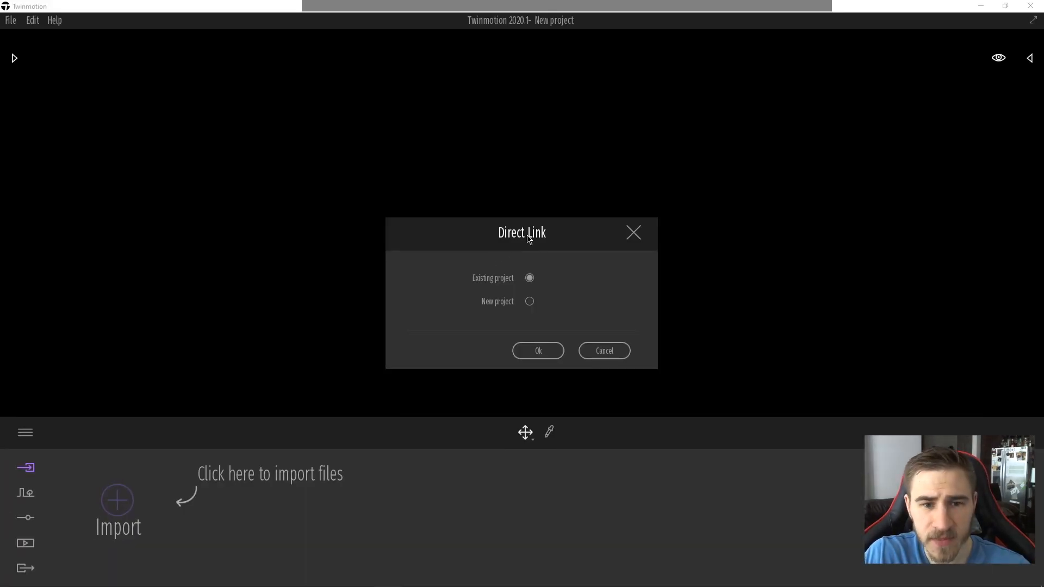
mouse_move(539, 243)
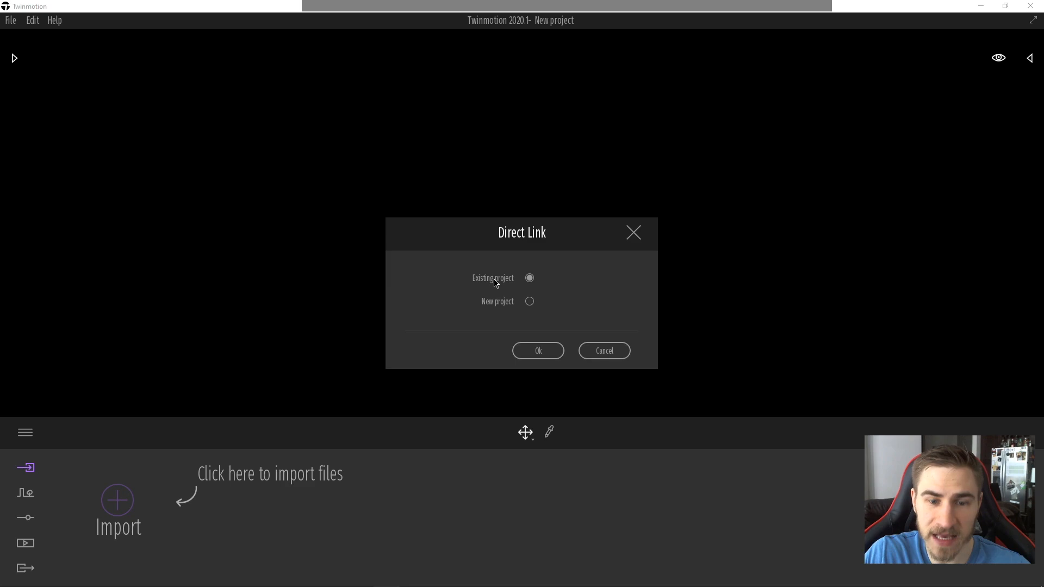
mouse_move(492, 307)
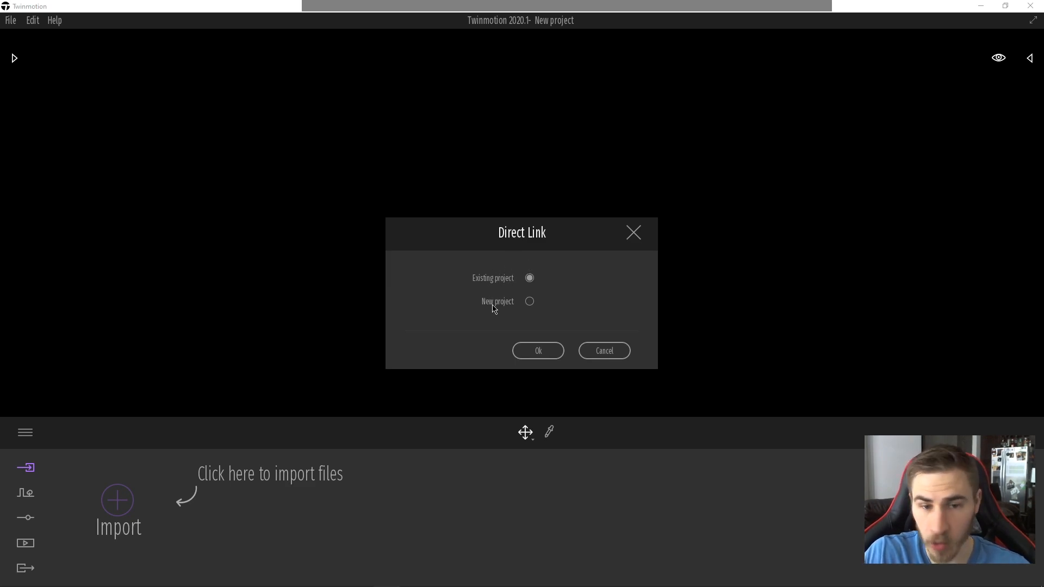
mouse_move(580, 335)
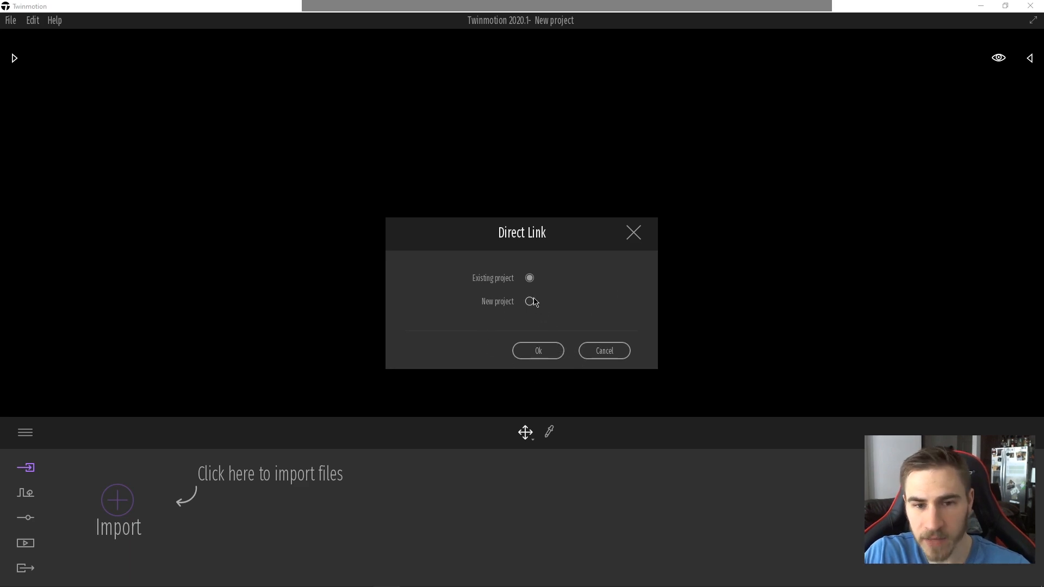
left_click(528, 300)
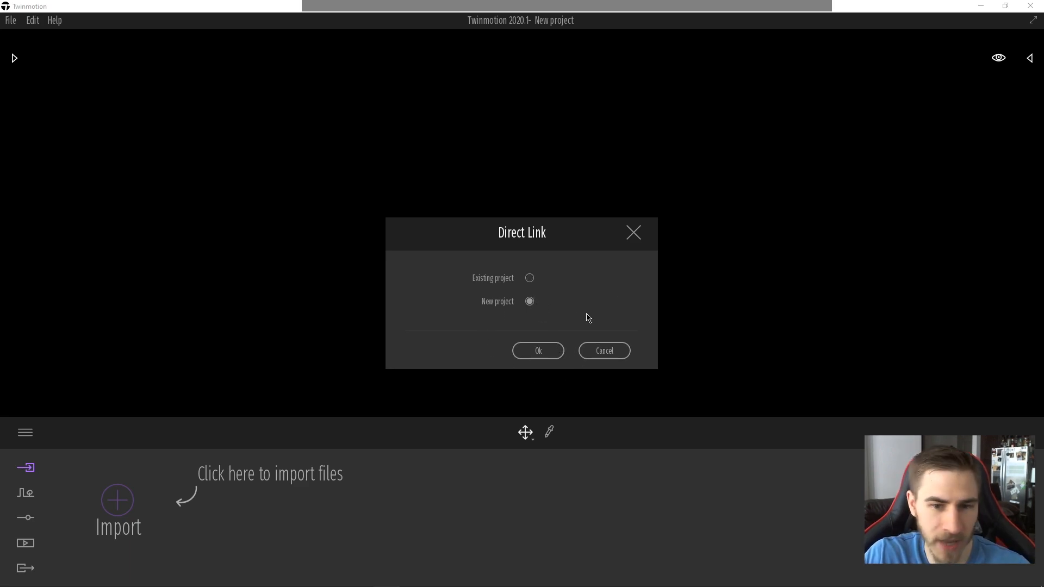
mouse_move(553, 291)
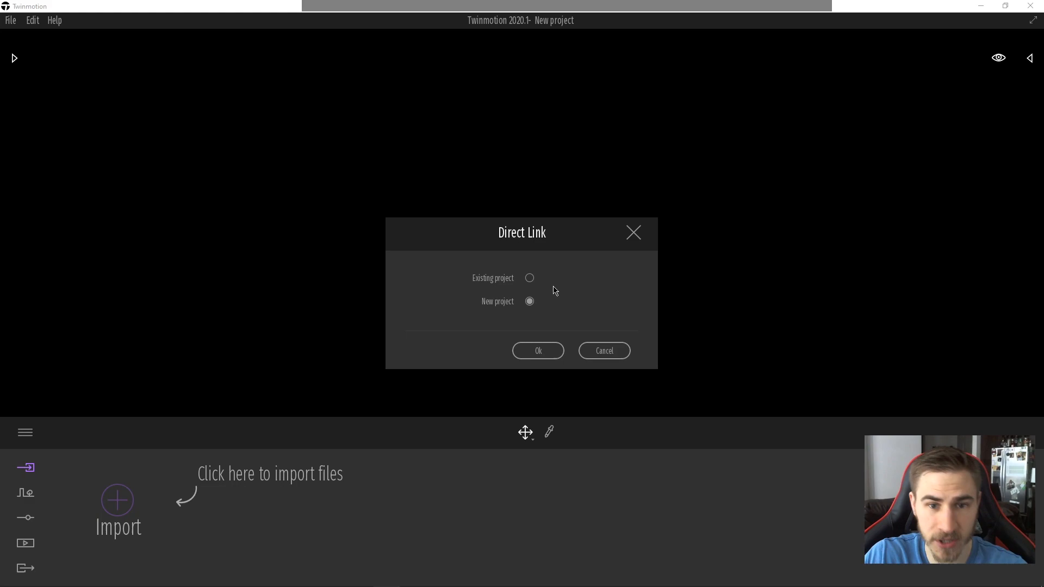
left_click(537, 350)
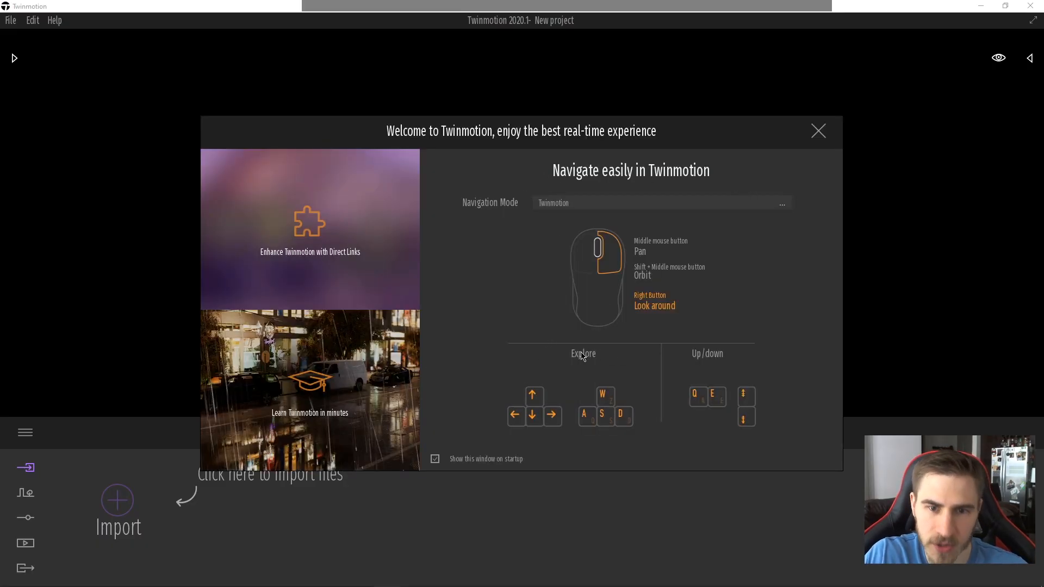
mouse_move(649, 134)
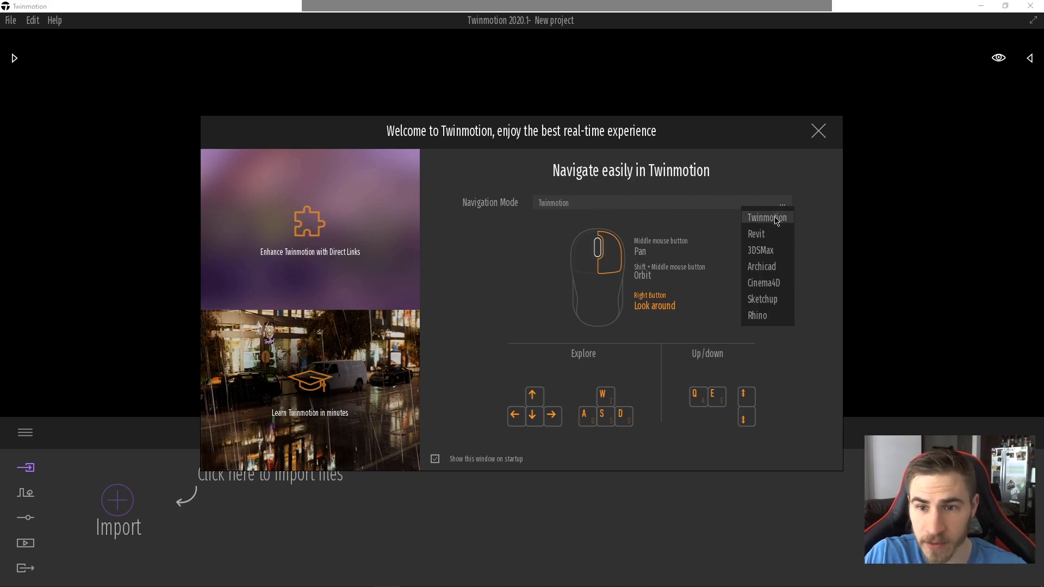
mouse_move(772, 227)
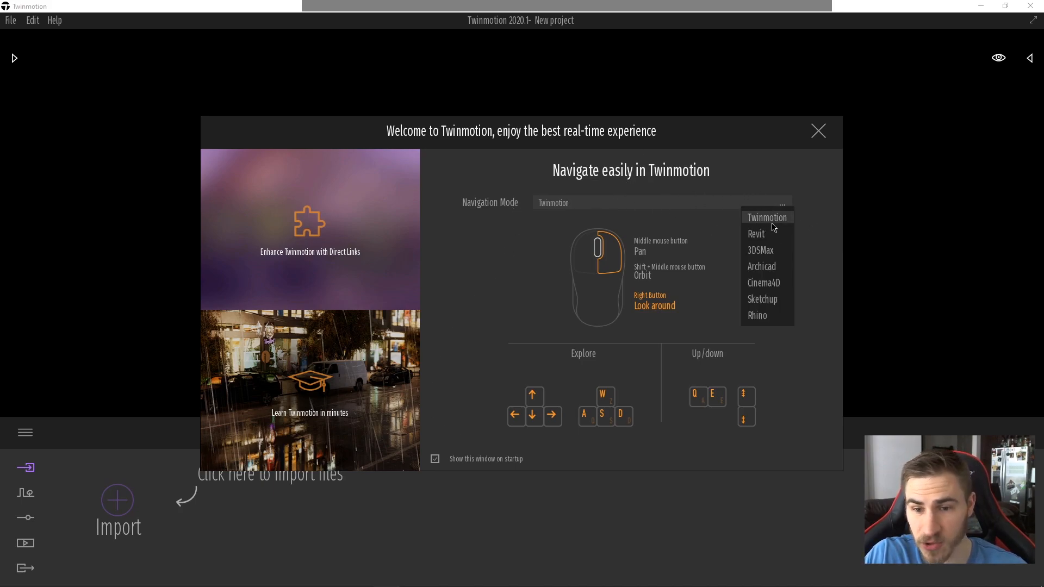
mouse_move(755, 233)
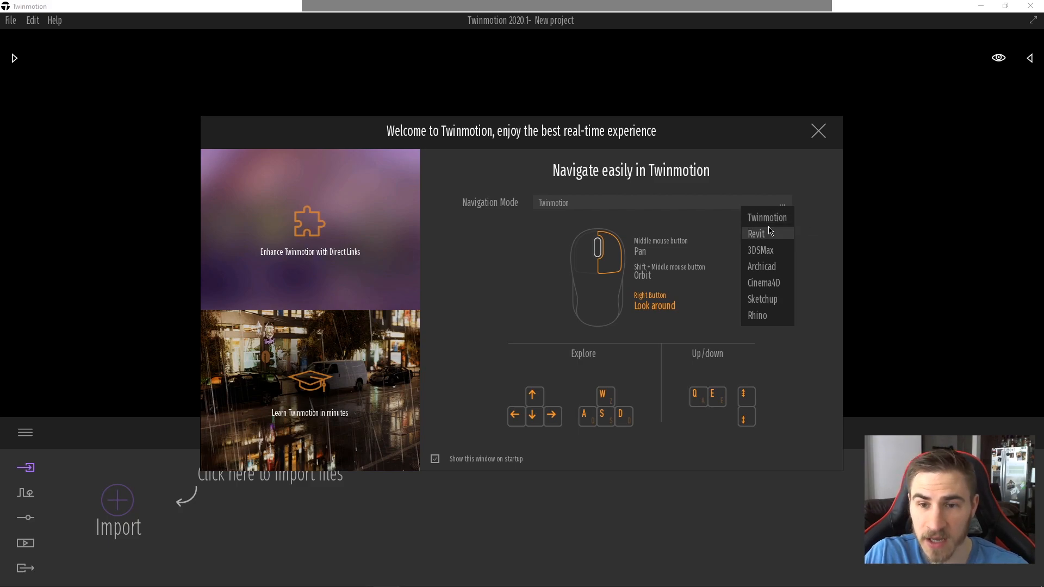
left_click(756, 233)
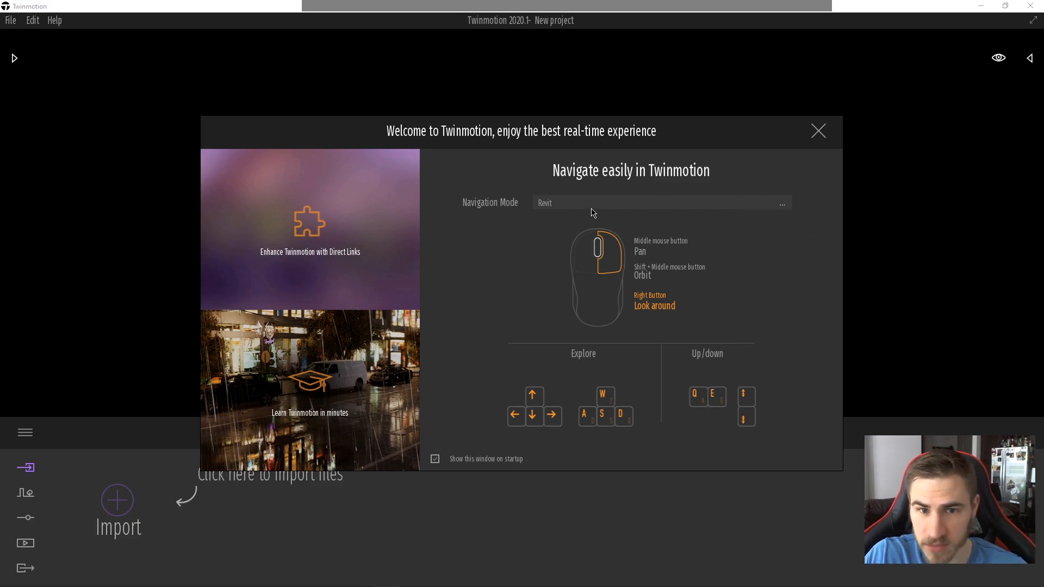
left_click(781, 204)
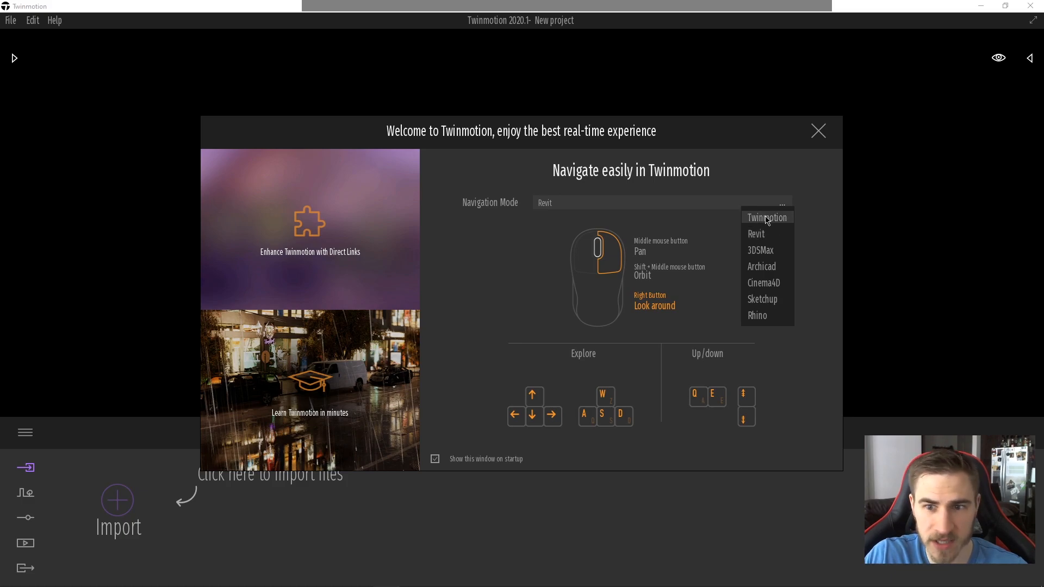
left_click(766, 217)
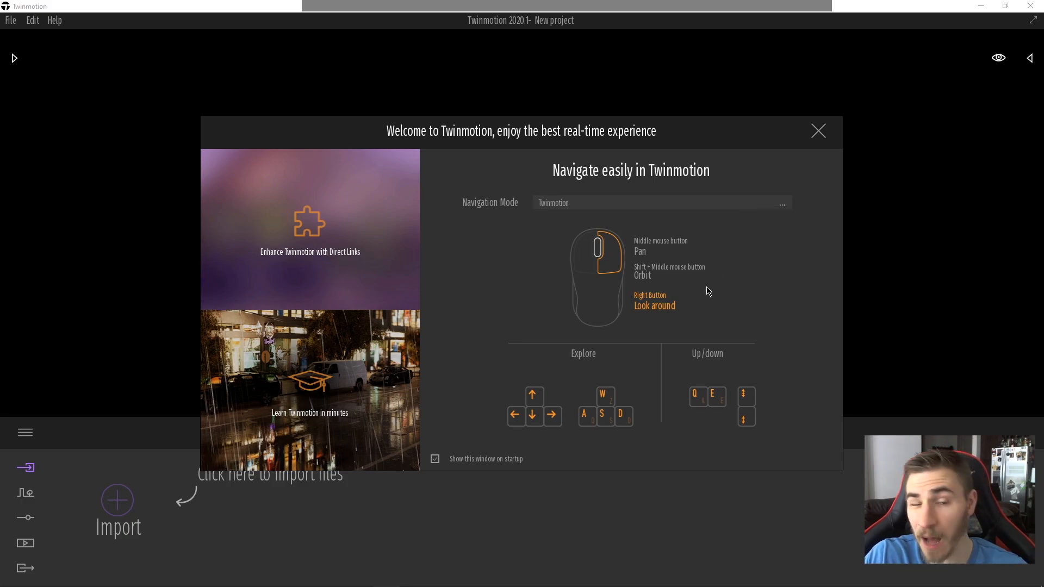
mouse_move(704, 360)
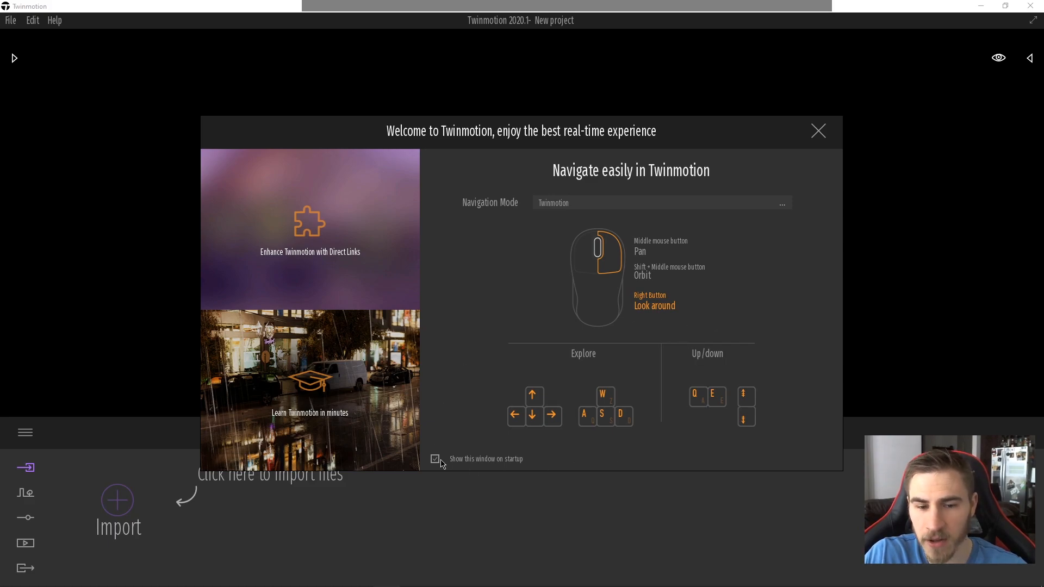
left_click(818, 130)
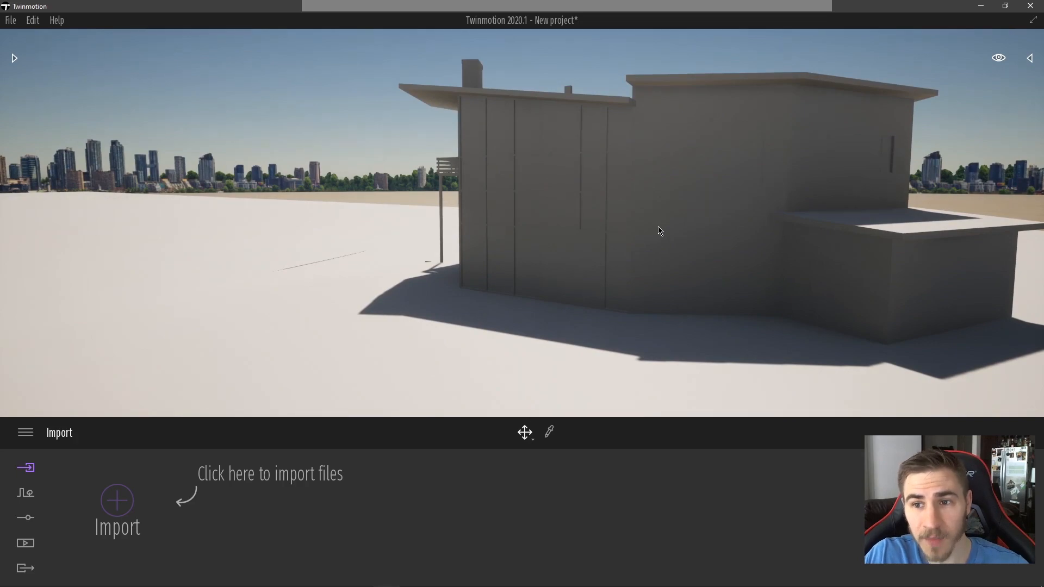
mouse_move(536, 251)
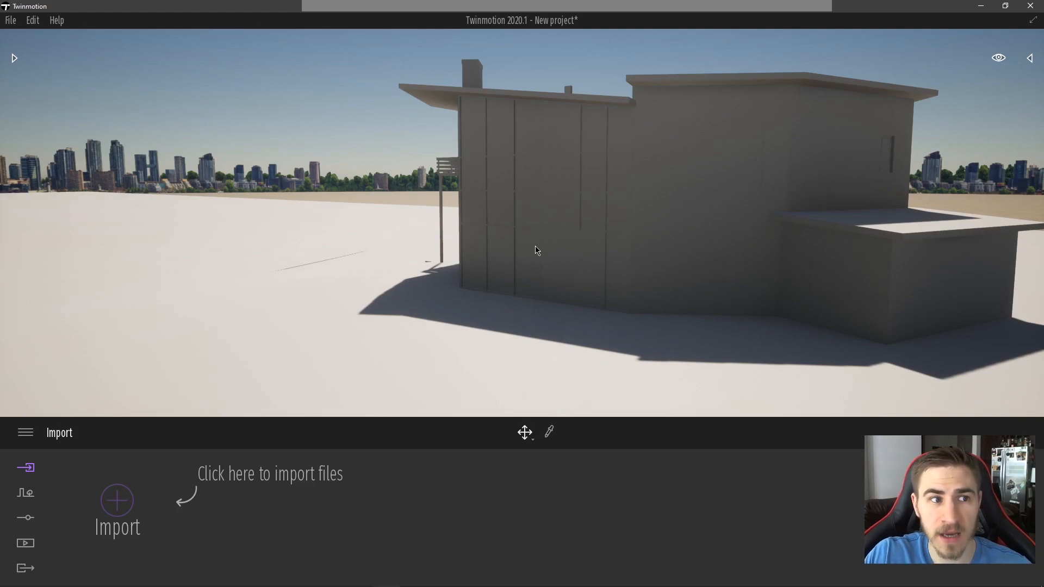
mouse_move(103, 169)
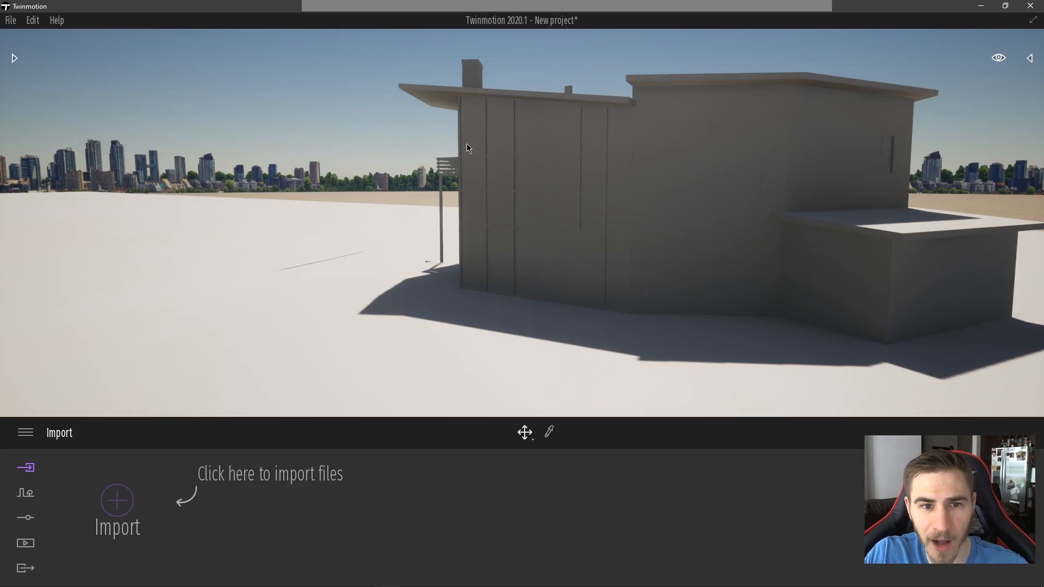
mouse_move(525, 119)
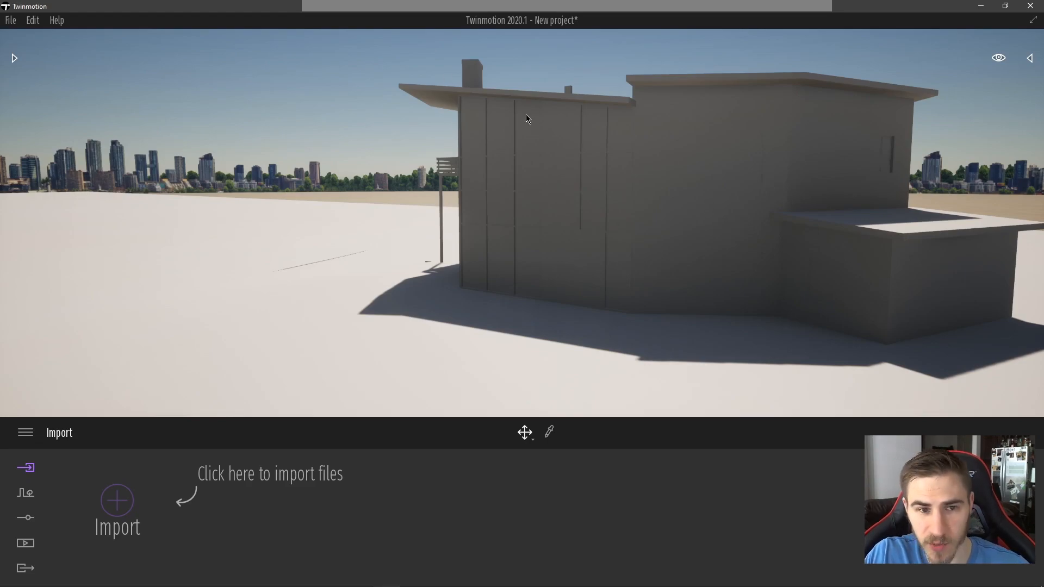
mouse_move(161, 144)
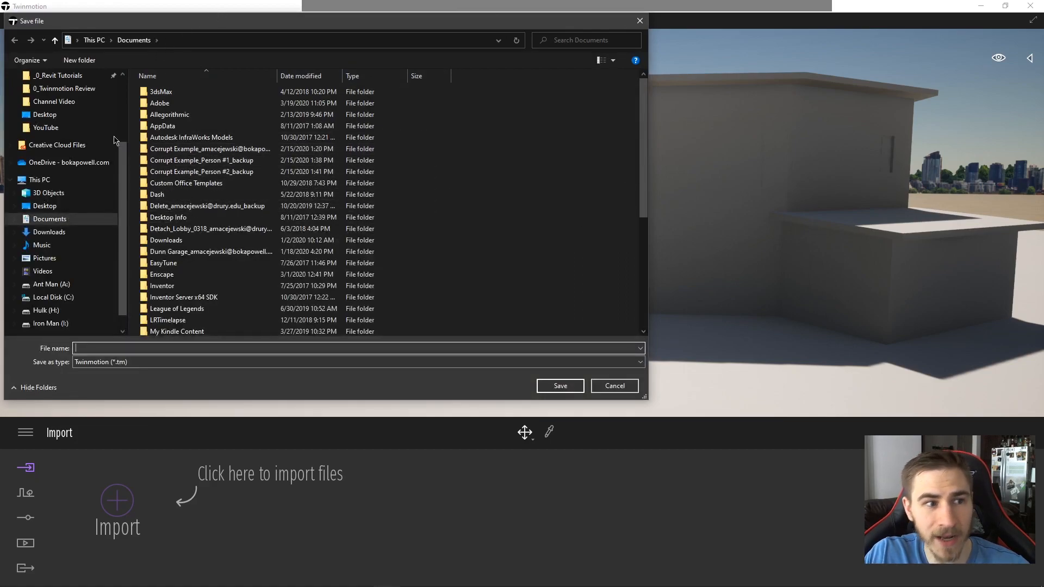
Step: Browse into the 1_Direct Link folder and save the project named 'Direct Link'
double_click(64, 113)
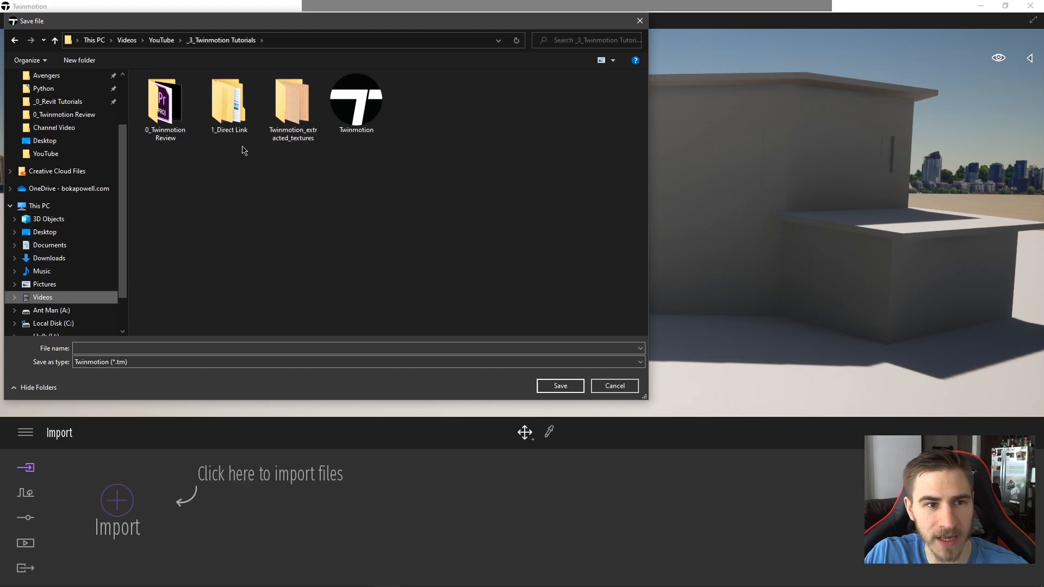
double_click(228, 101)
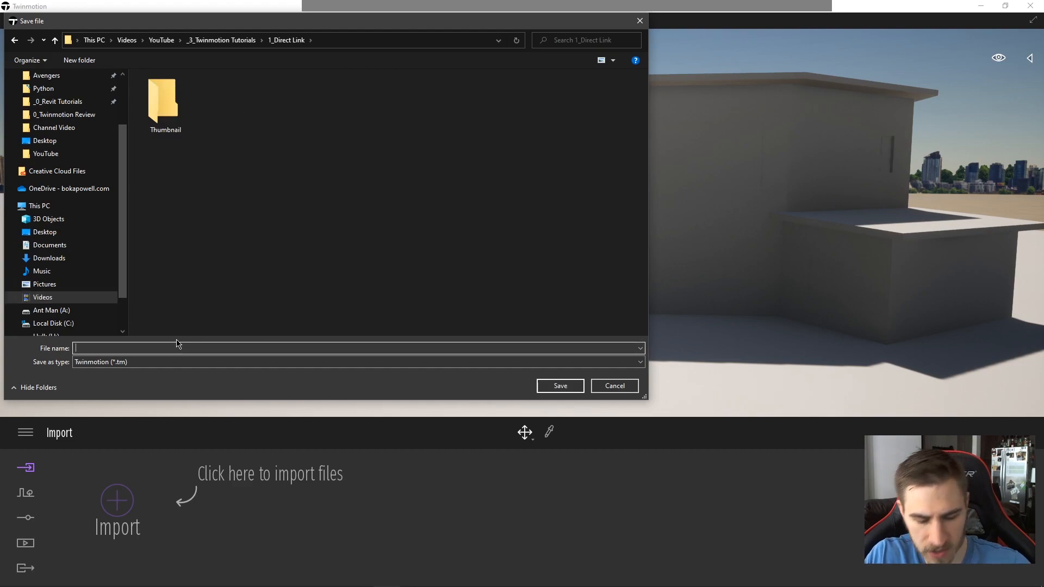
type("Di")
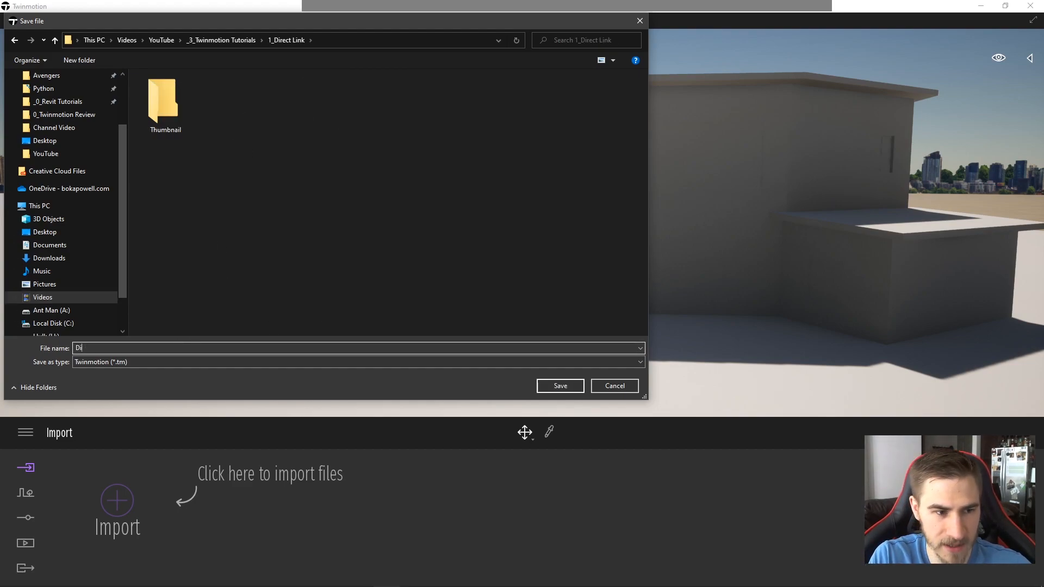
type("Direct Link")
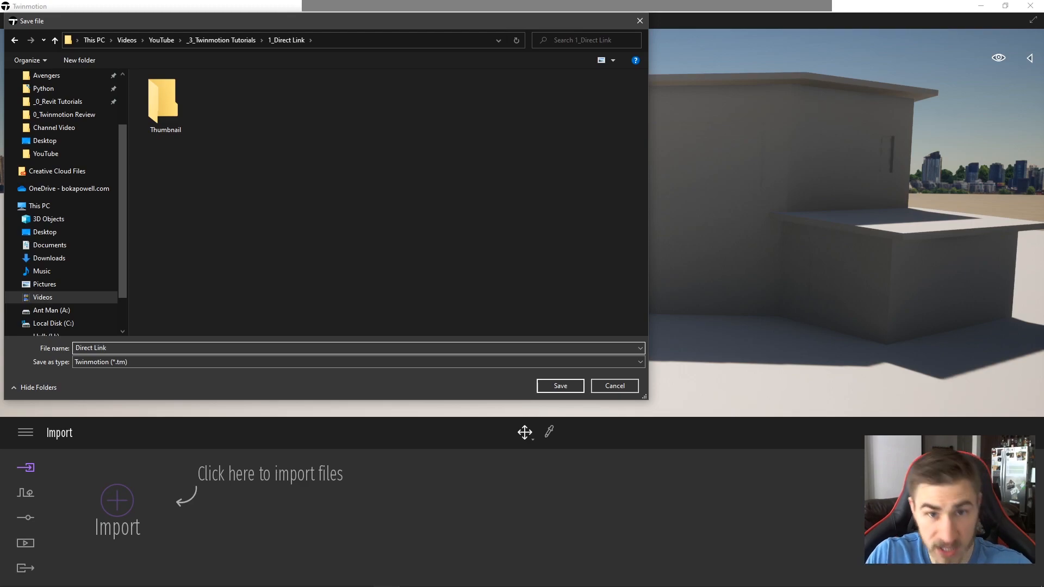
left_click(558, 386)
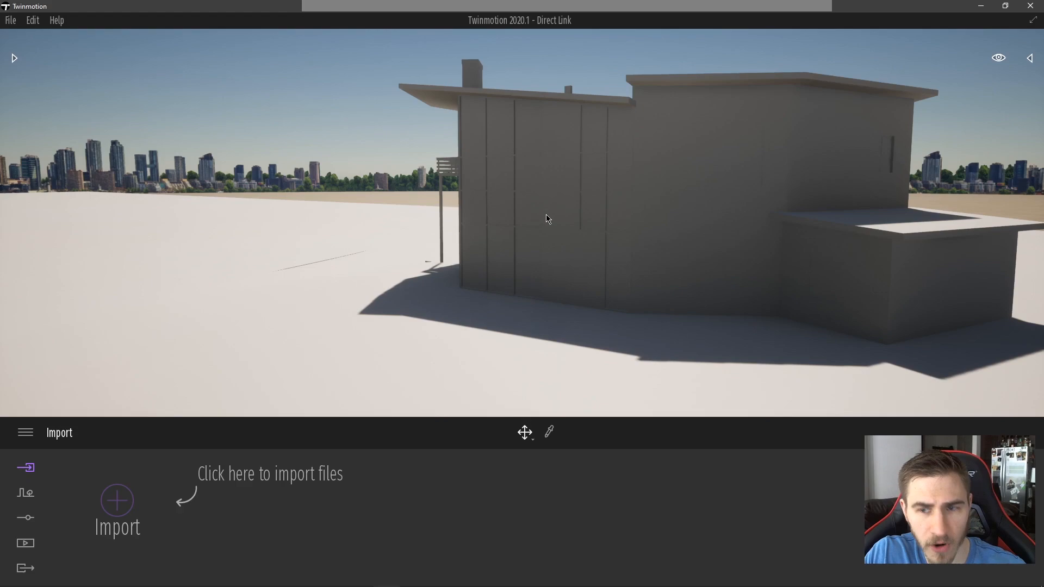
mouse_move(746, 131)
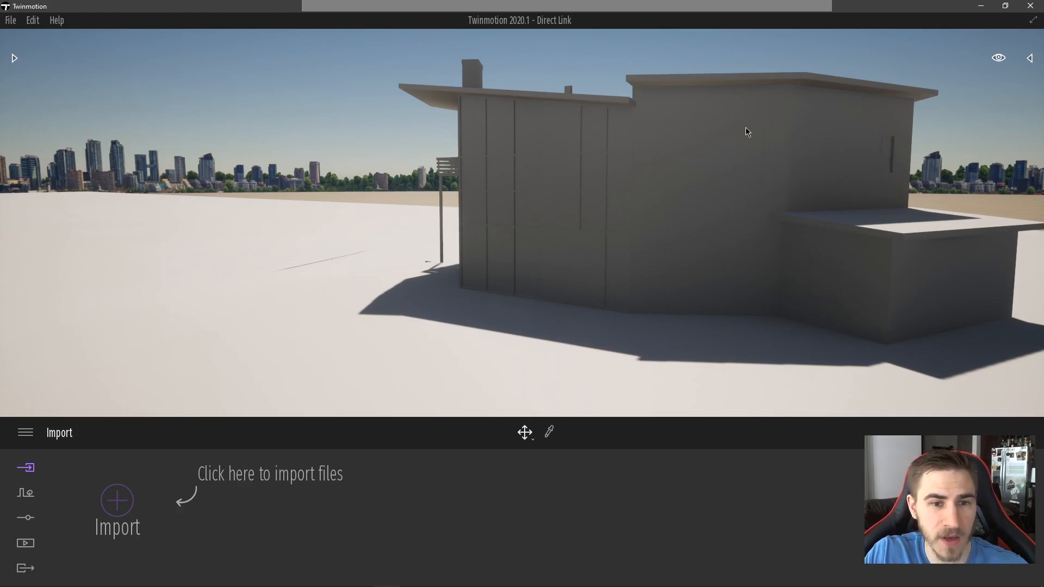
mouse_move(498, 267)
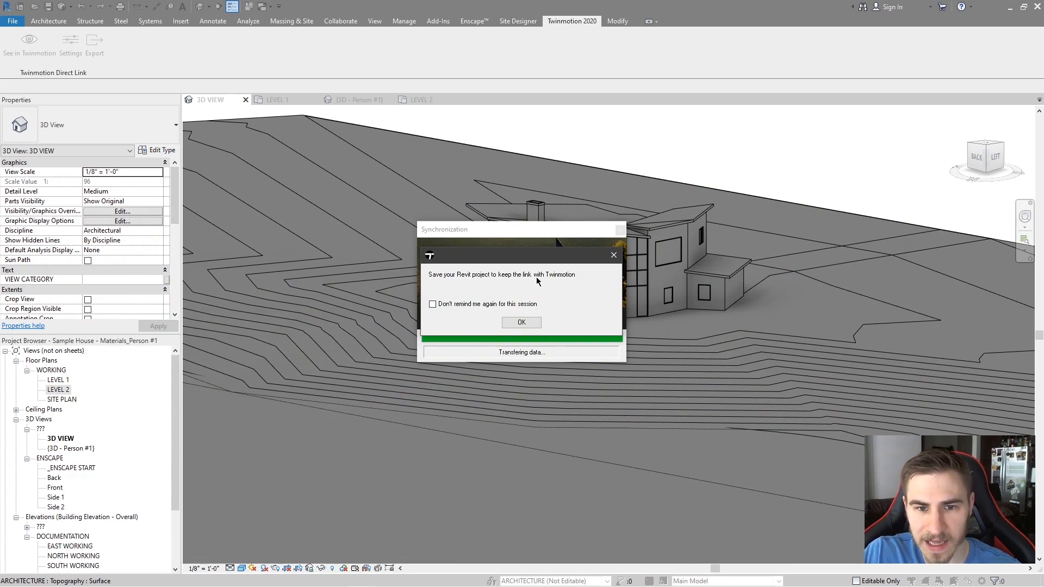
mouse_move(548, 288)
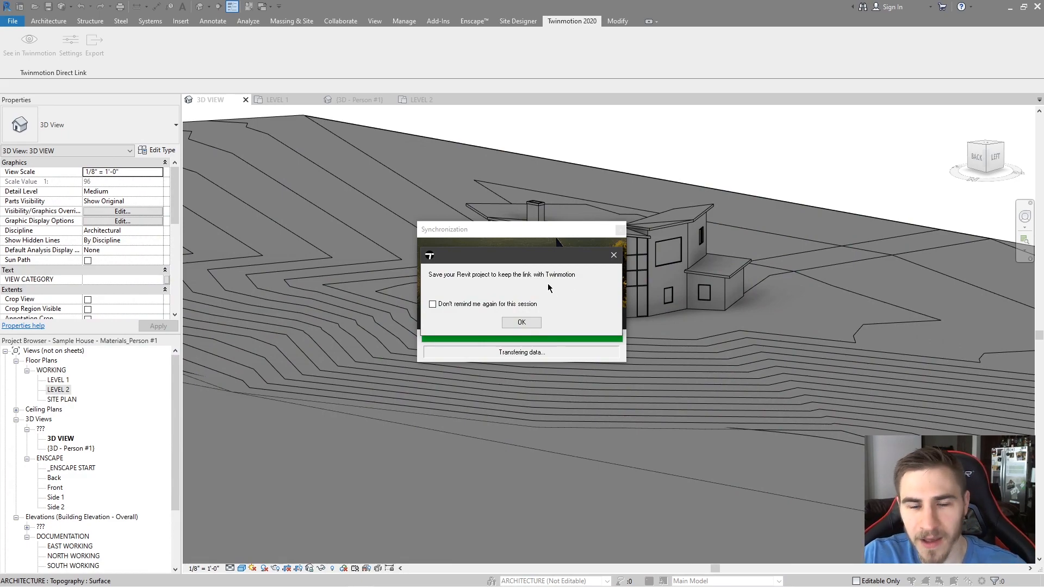
mouse_move(489, 306)
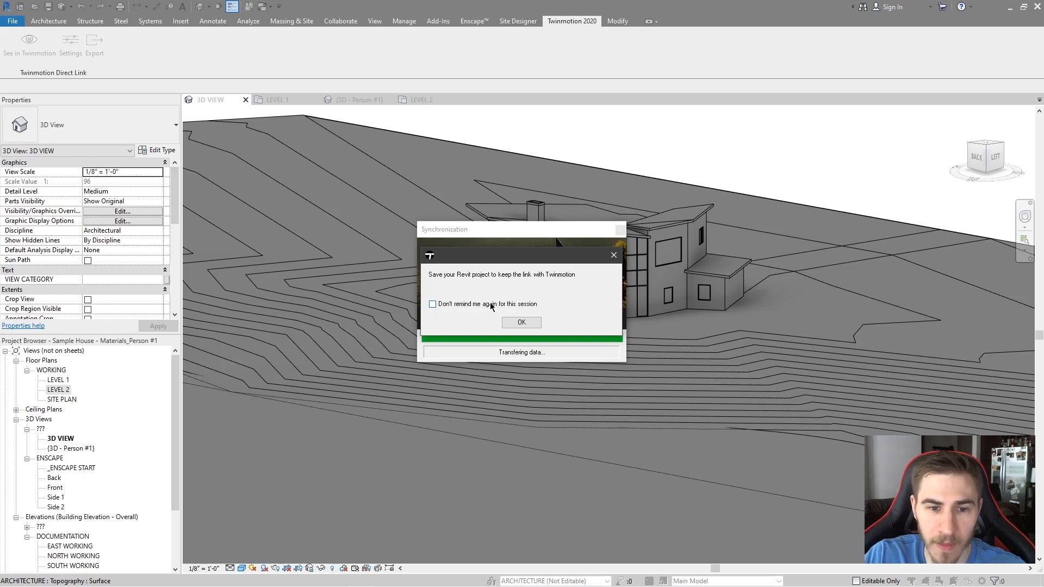
mouse_move(529, 296)
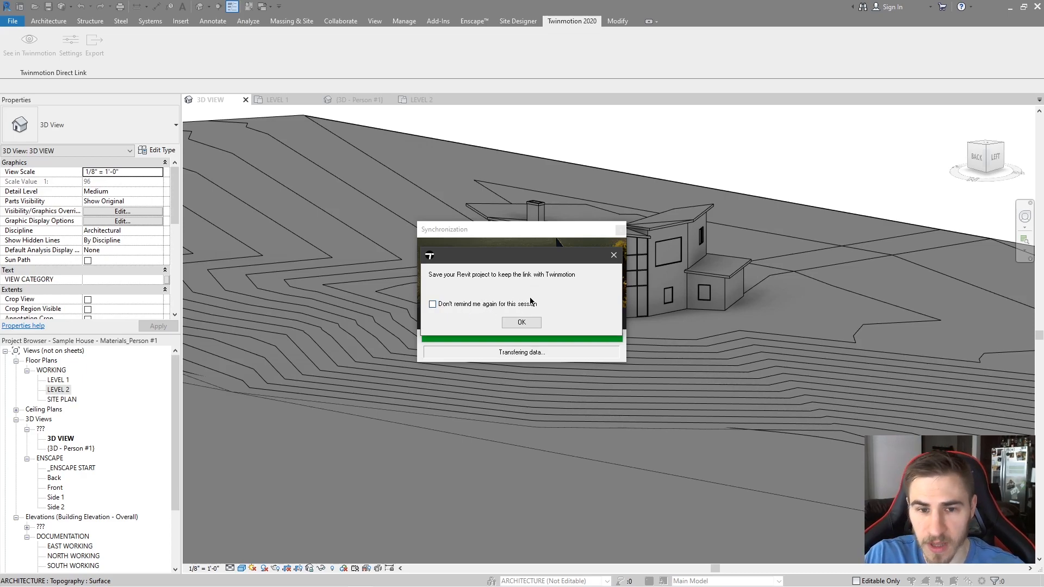
mouse_move(624, 269)
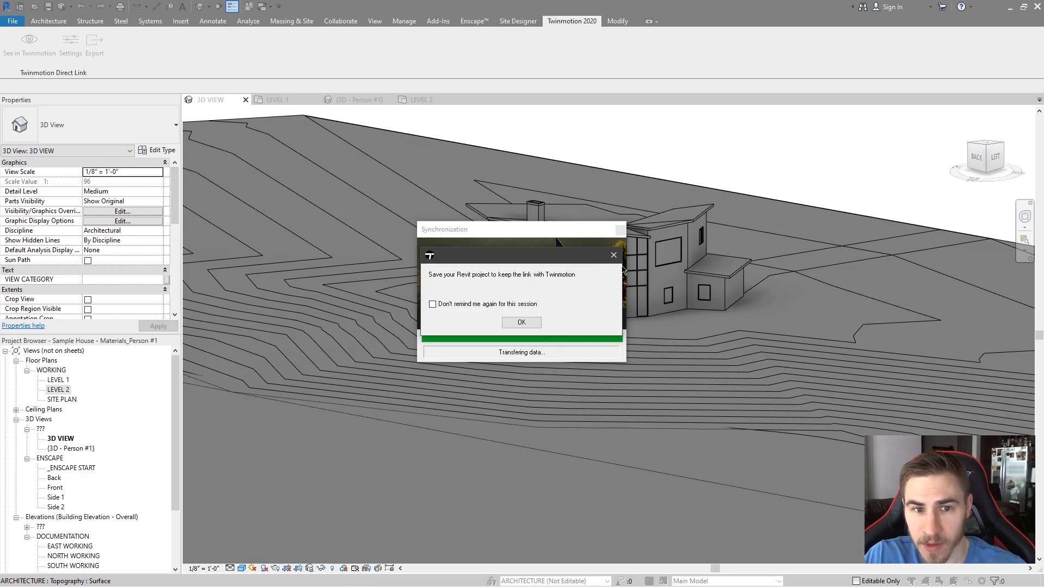
Step: Dismiss Revit's save-project reminder once the Twinmotion sync finishes
left_click(521, 322)
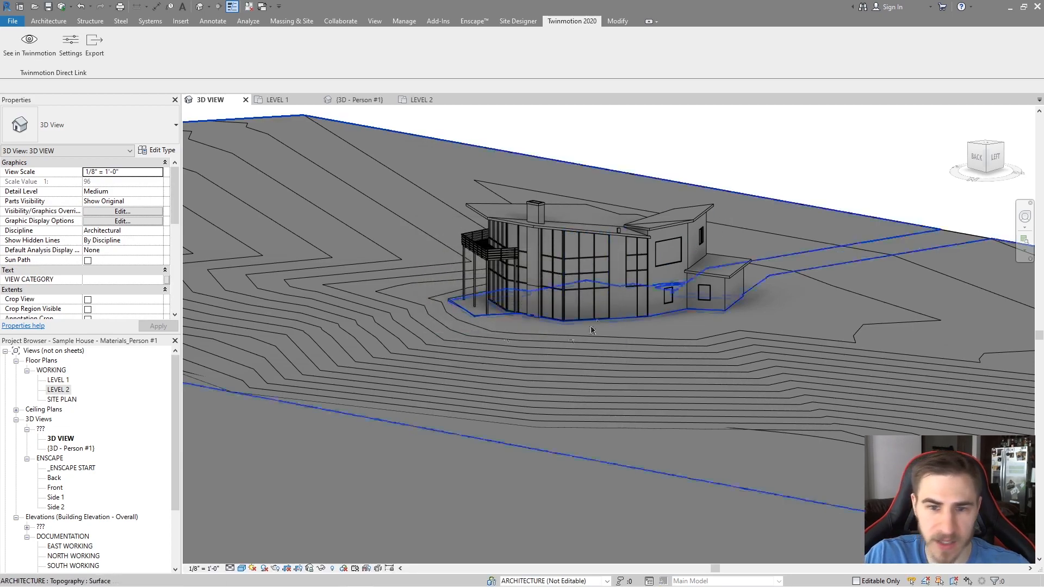
Step: Add a window like the bedroom's to the Level 2 angled wall, then view Person #1 3D
left_click(702, 292)
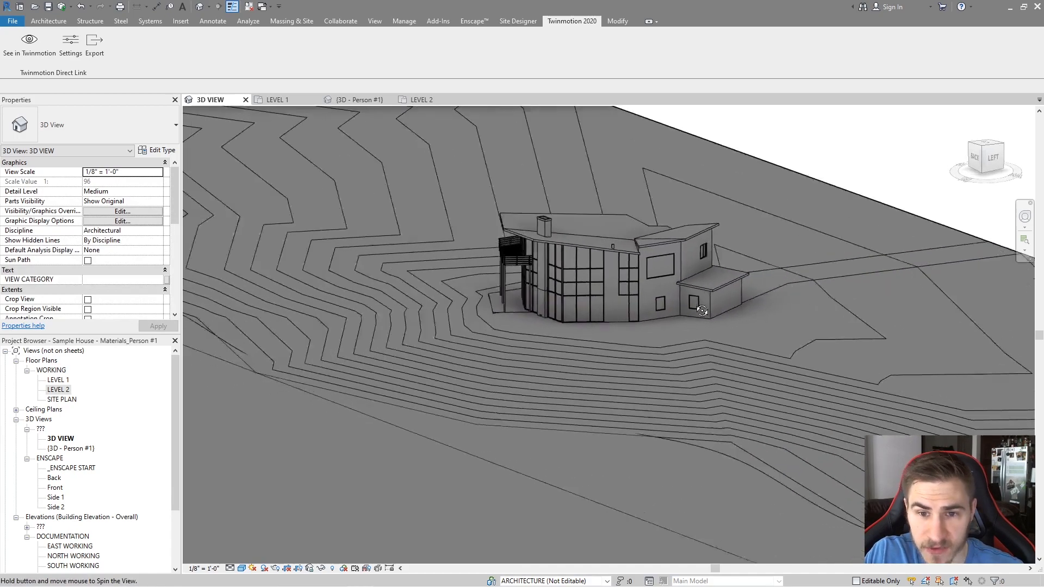
double_click(58, 389)
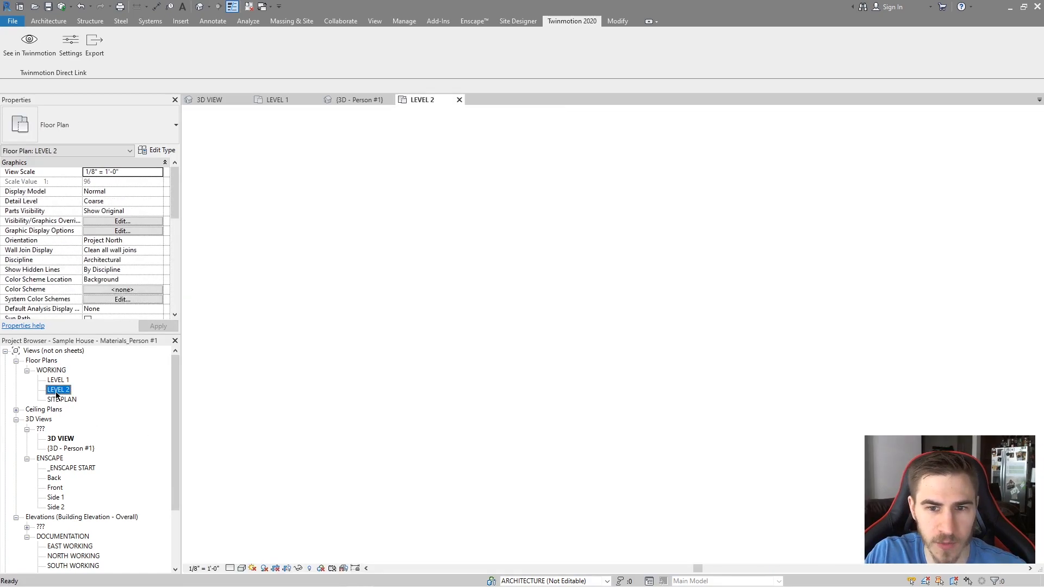
left_click(496, 356)
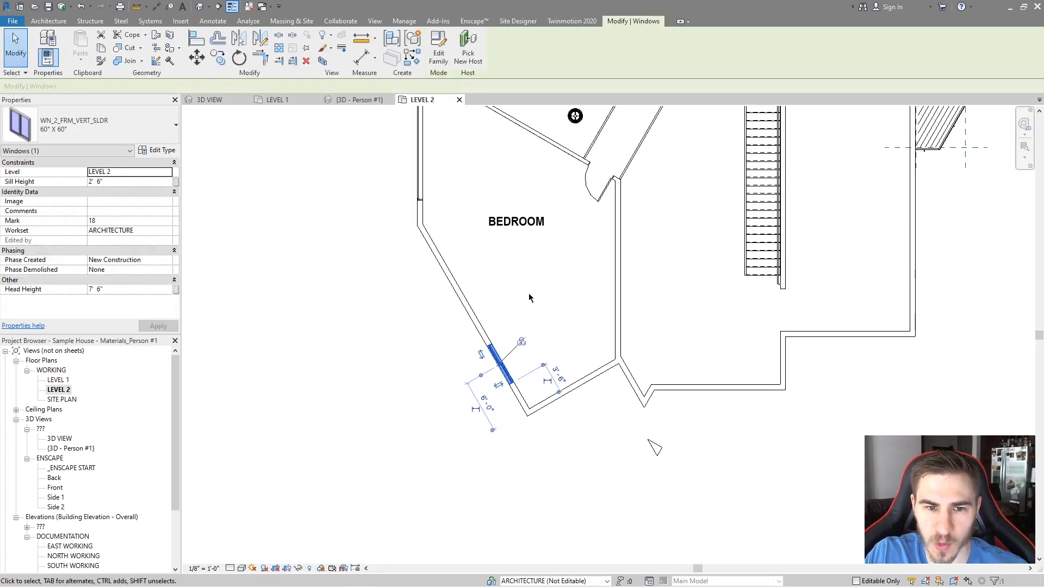
scroll("down", 3)
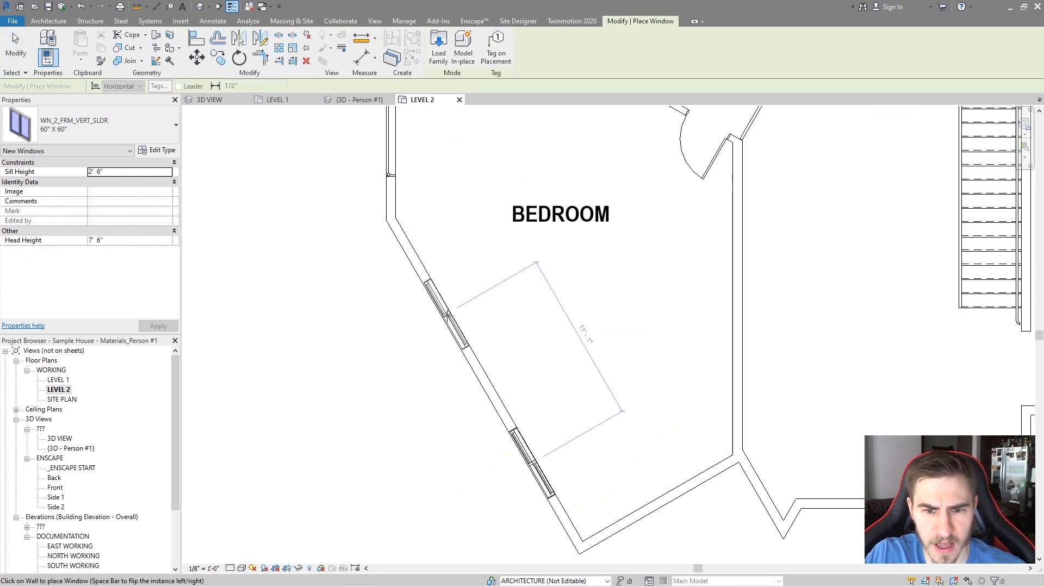
mouse_move(443, 302)
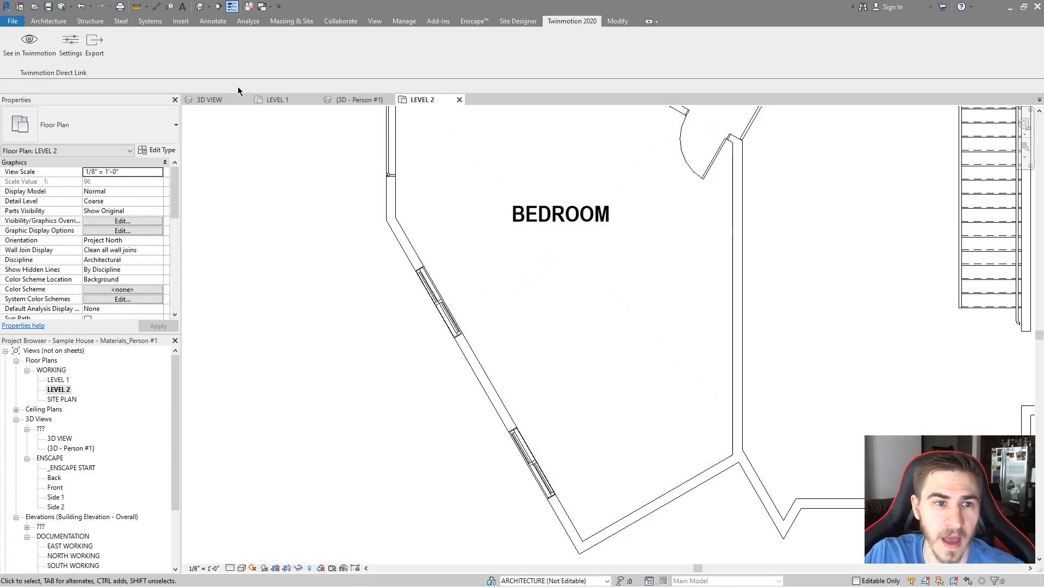
left_click(355, 99)
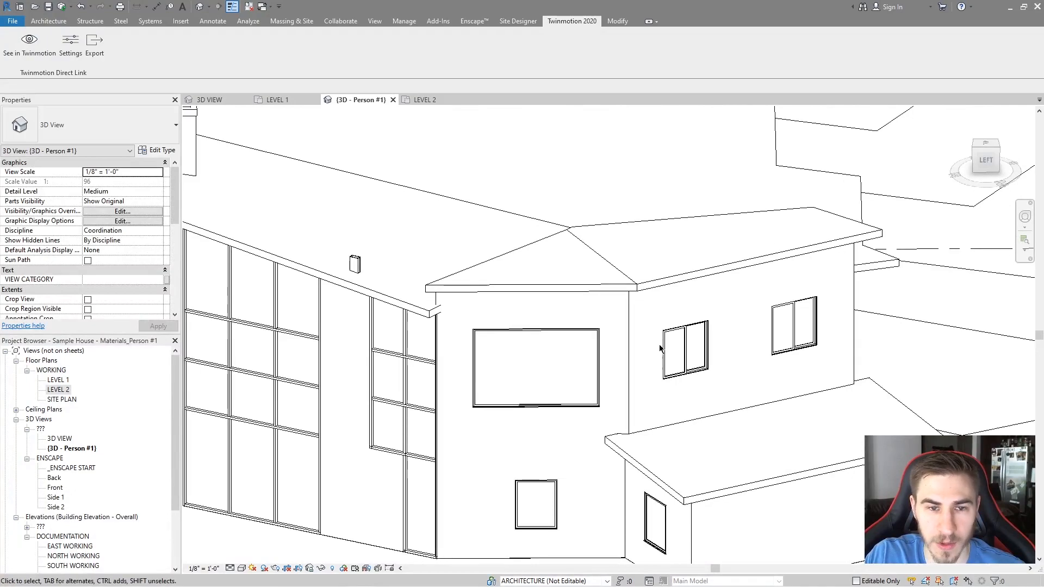
mouse_move(739, 258)
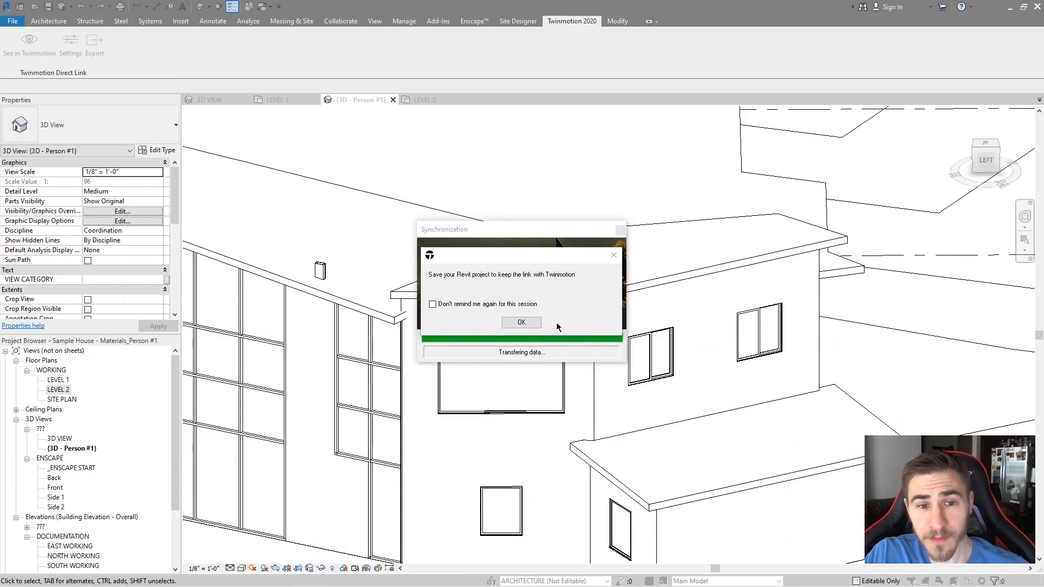
mouse_move(456, 294)
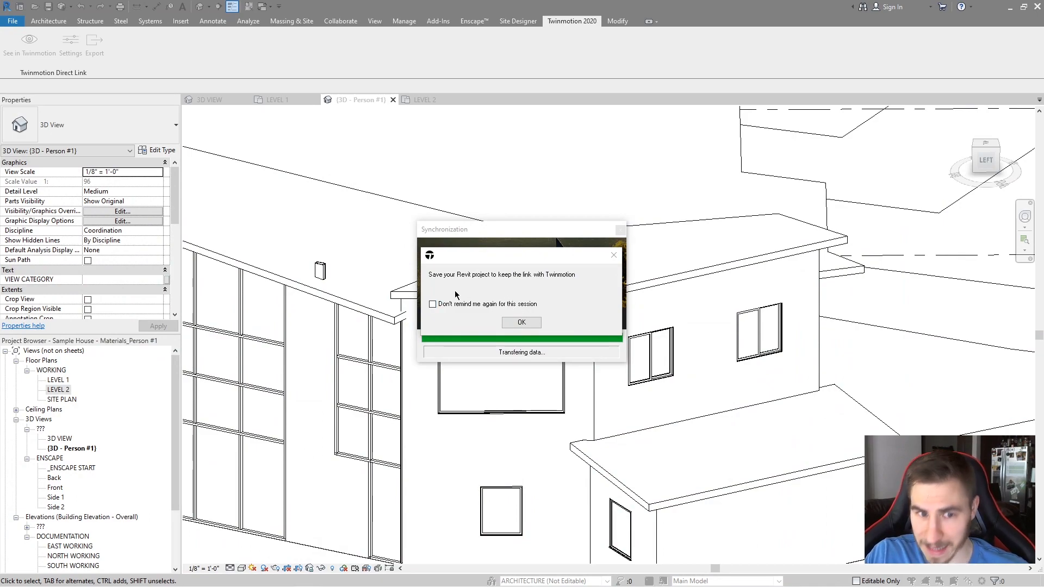
mouse_move(577, 309)
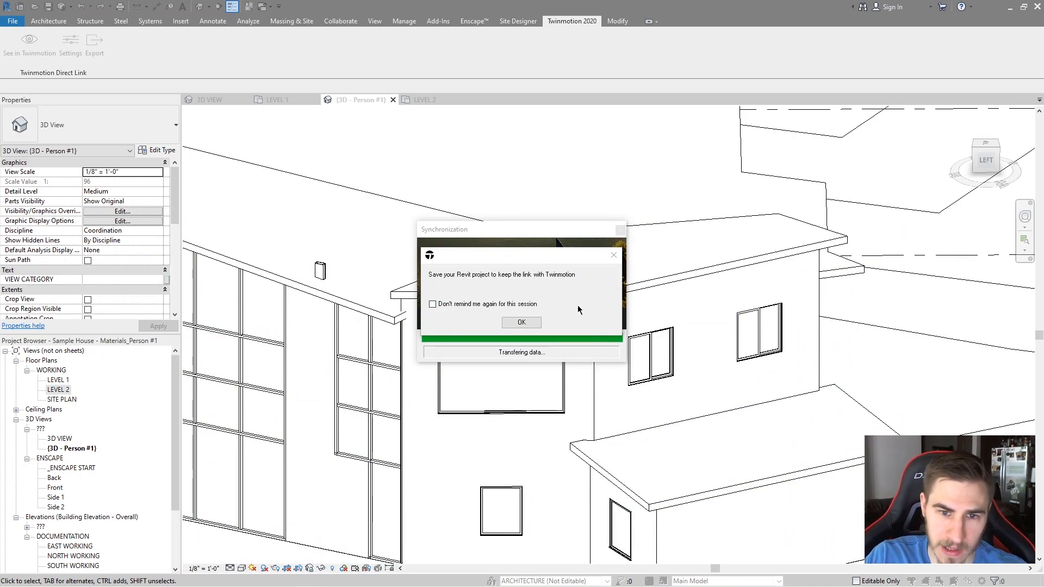
mouse_move(326, 285)
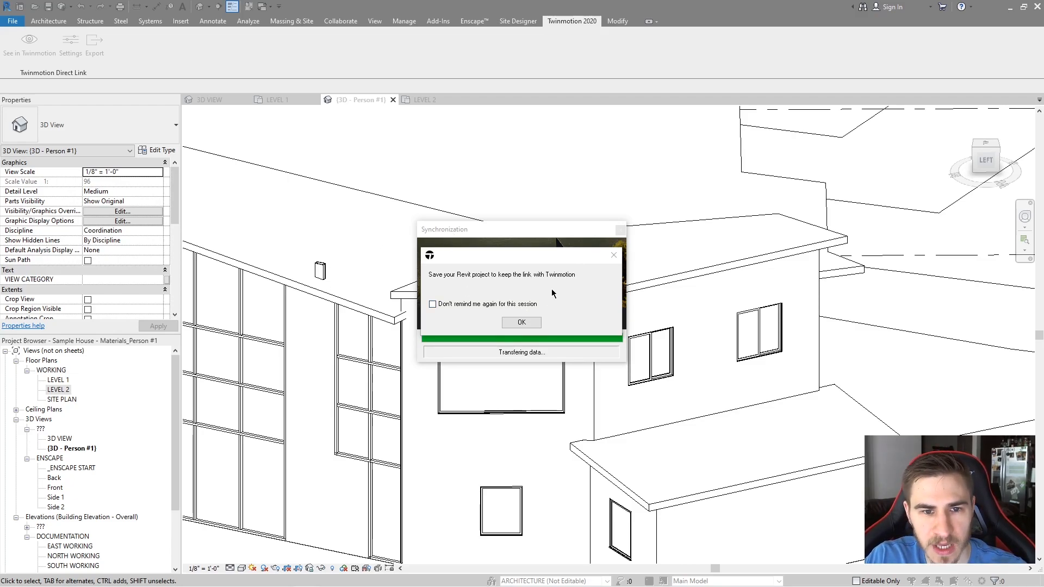
mouse_move(513, 263)
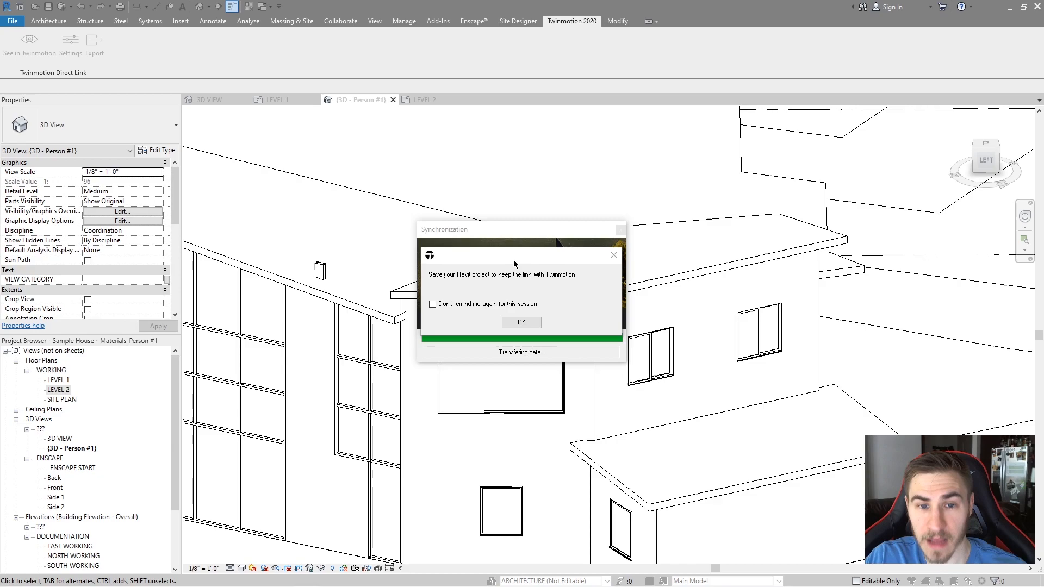
Step: Acknowledge the save reminder after syncing the new windows to Twinmotion
left_click(521, 323)
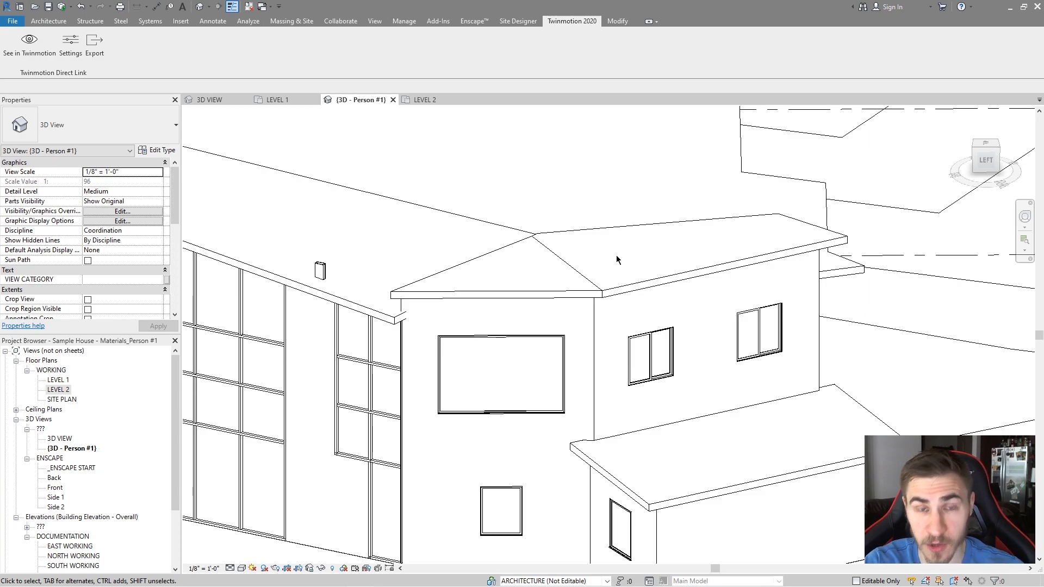
mouse_move(611, 421)
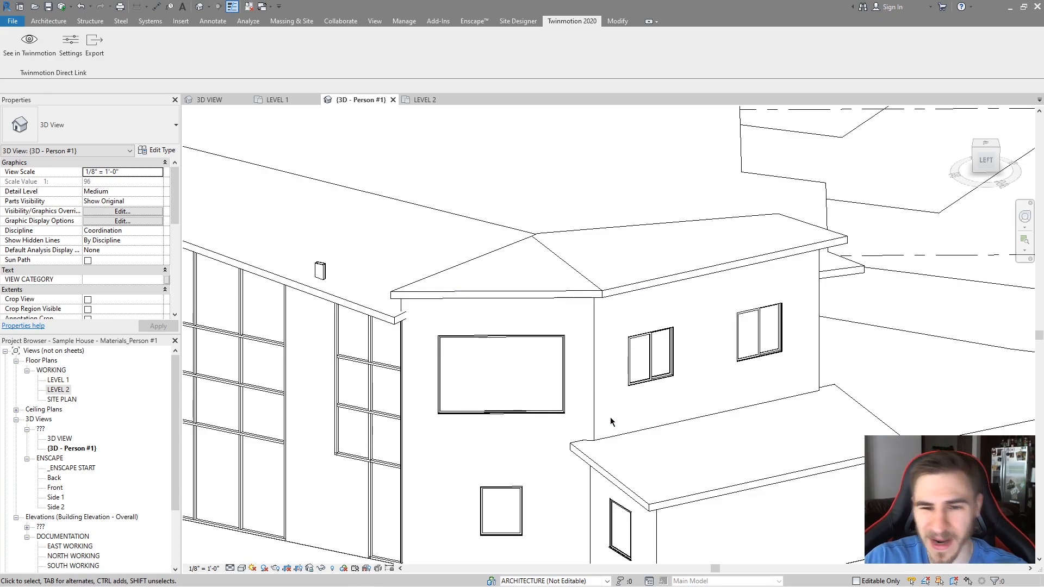
mouse_move(642, 356)
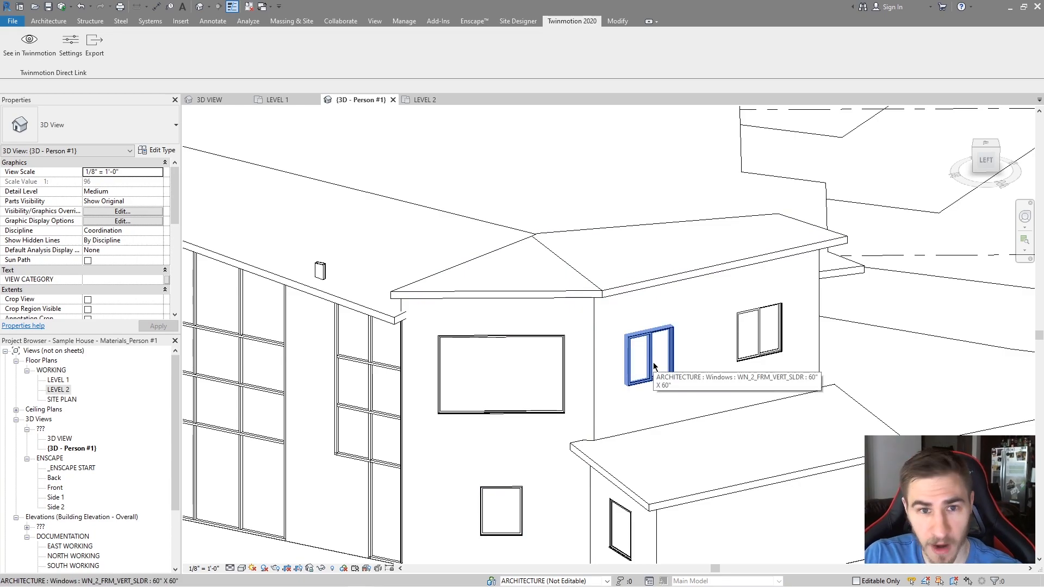
Step: Select the left upper-wall window in the 3D view and review its properties
left_click(650, 352)
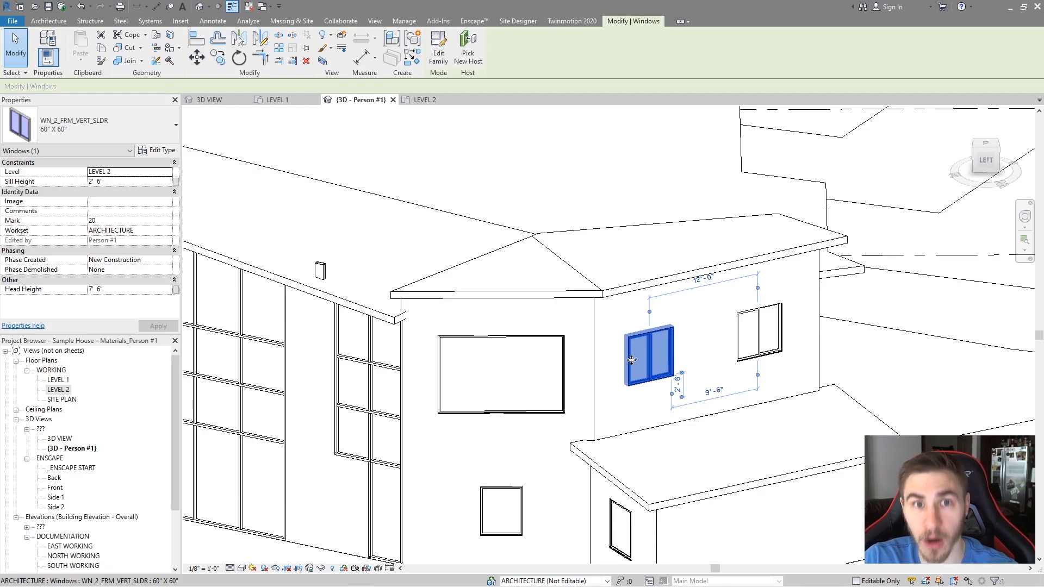
mouse_move(650, 348)
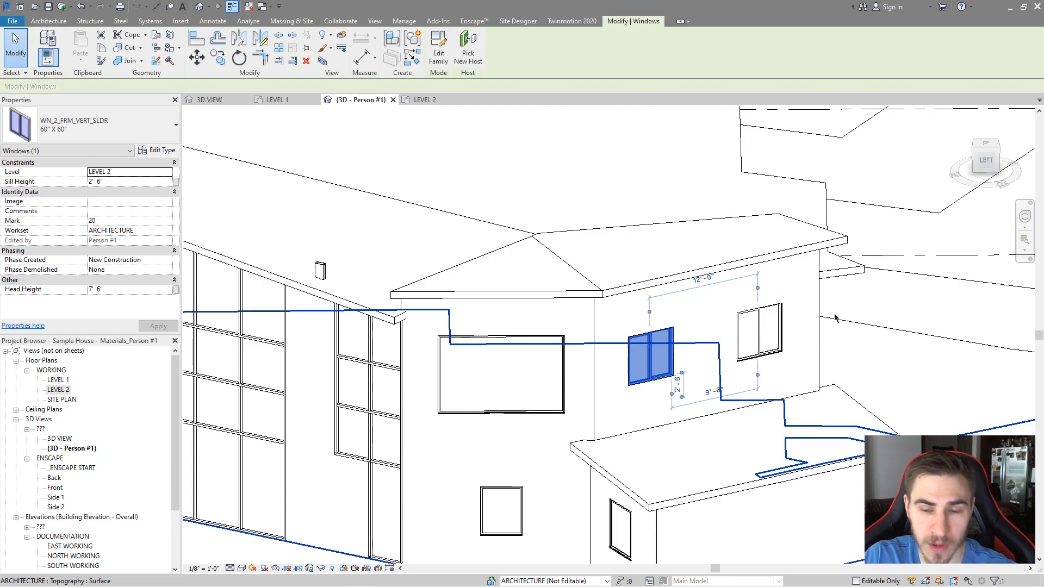
left_click(759, 249)
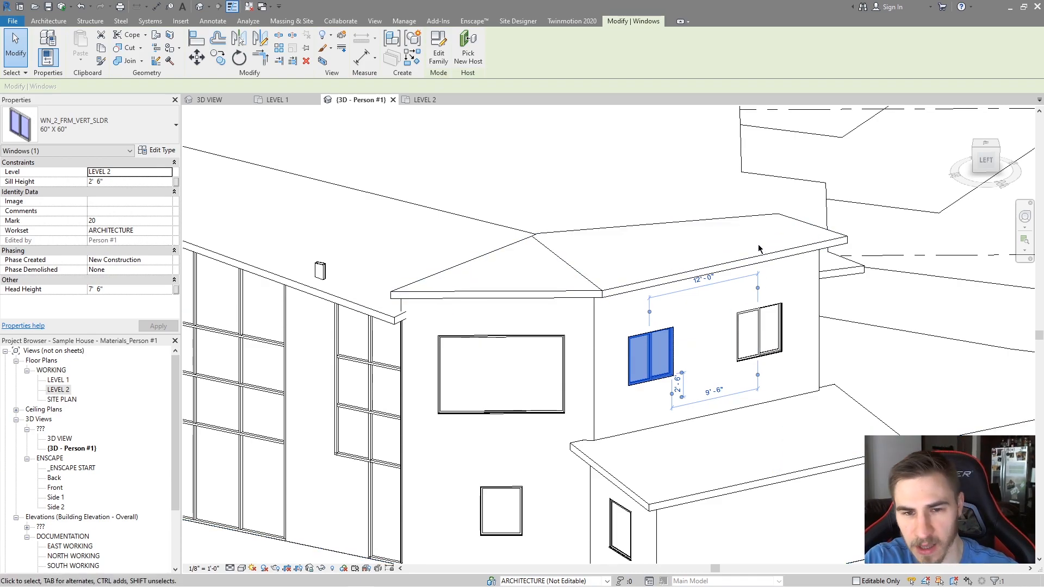
mouse_move(872, 214)
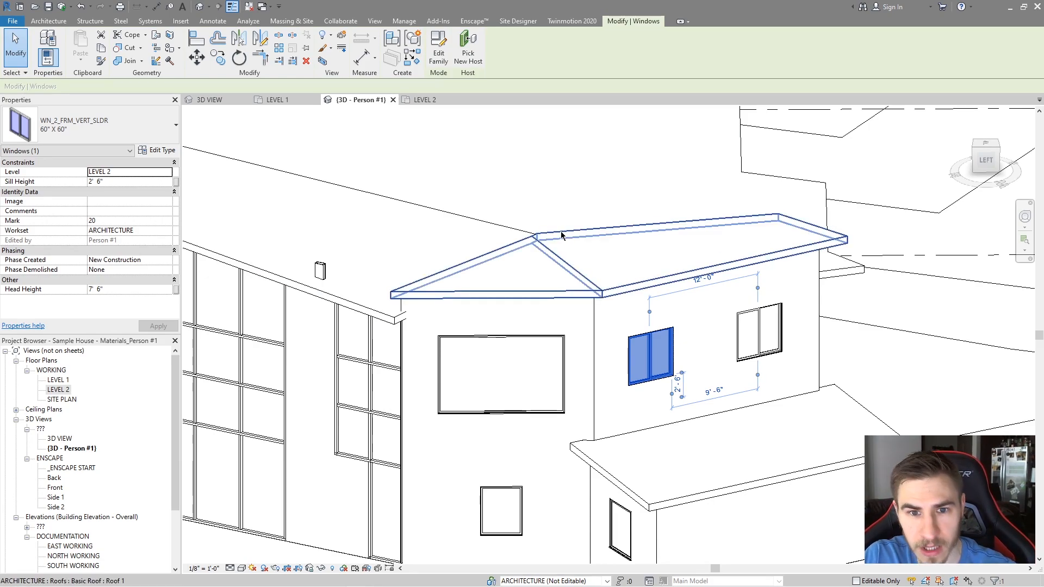
left_click(431, 192)
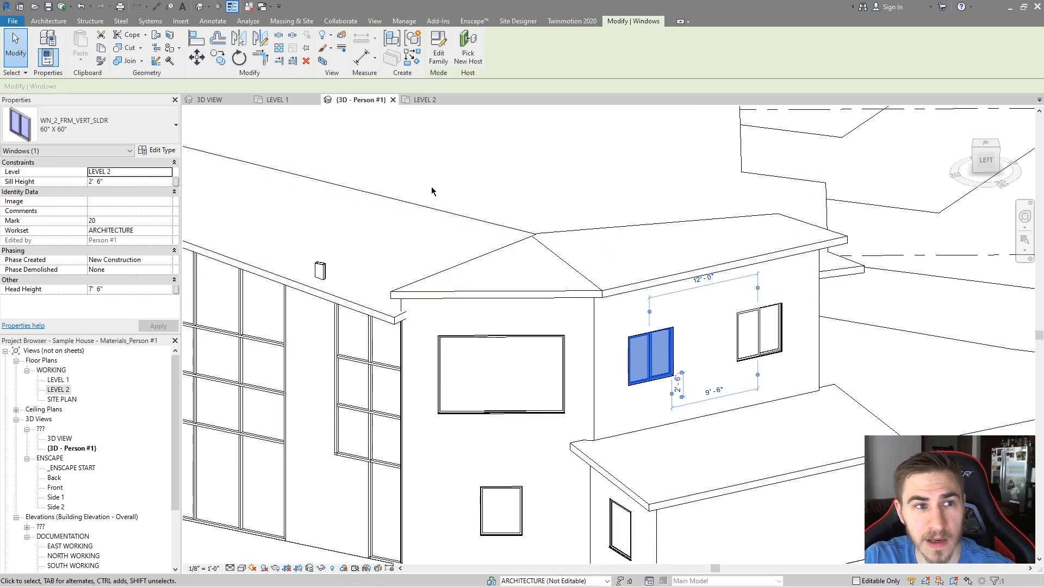
mouse_move(587, 224)
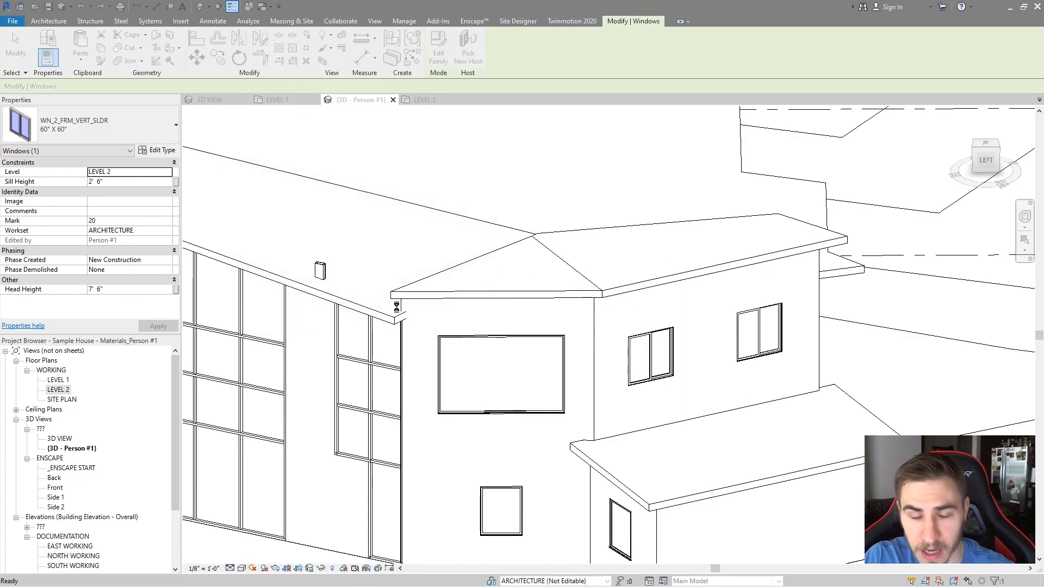
mouse_move(896, 311)
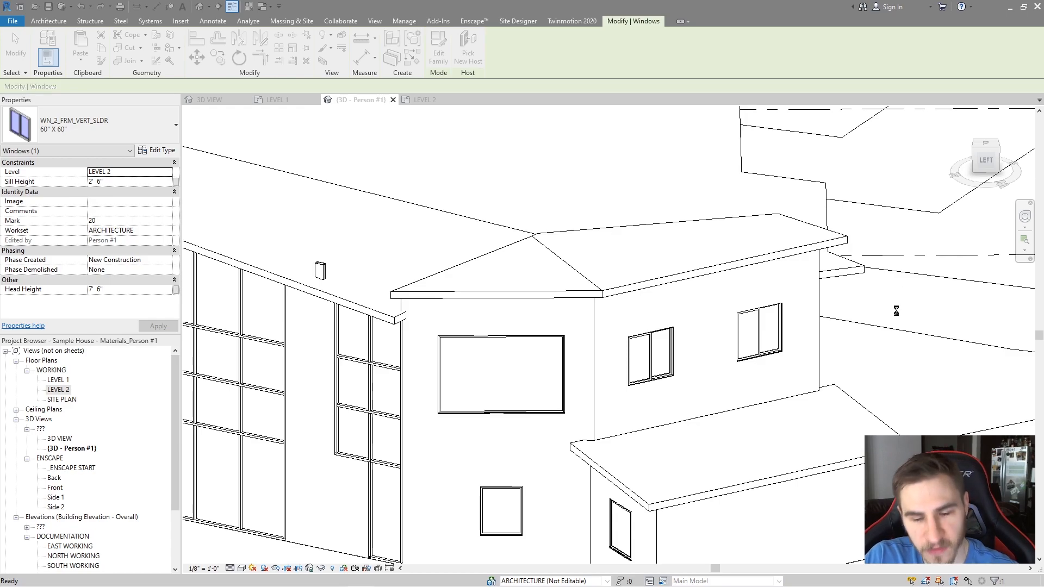
mouse_move(528, 164)
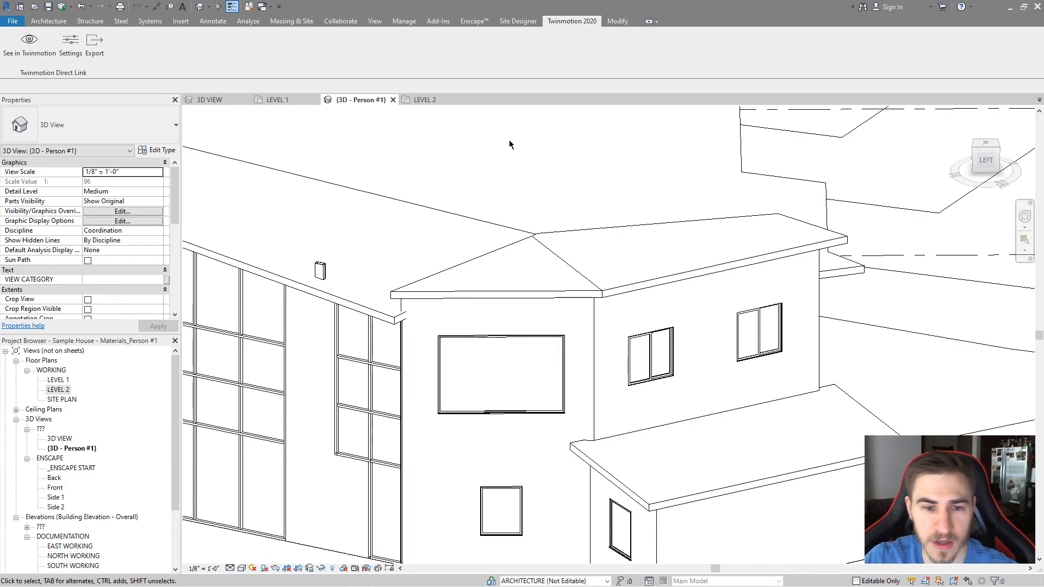
mouse_move(700, 368)
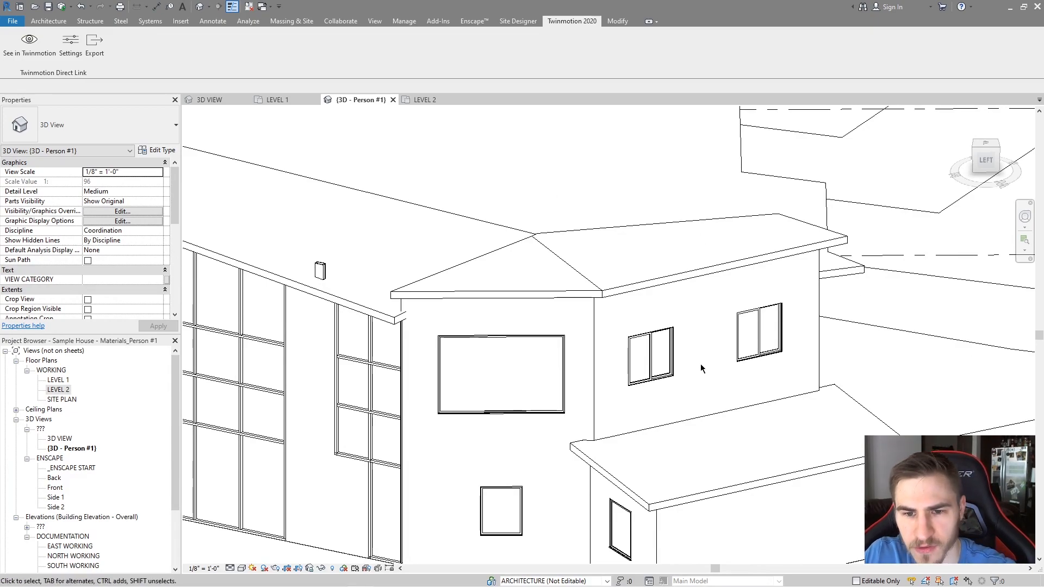
mouse_move(701, 337)
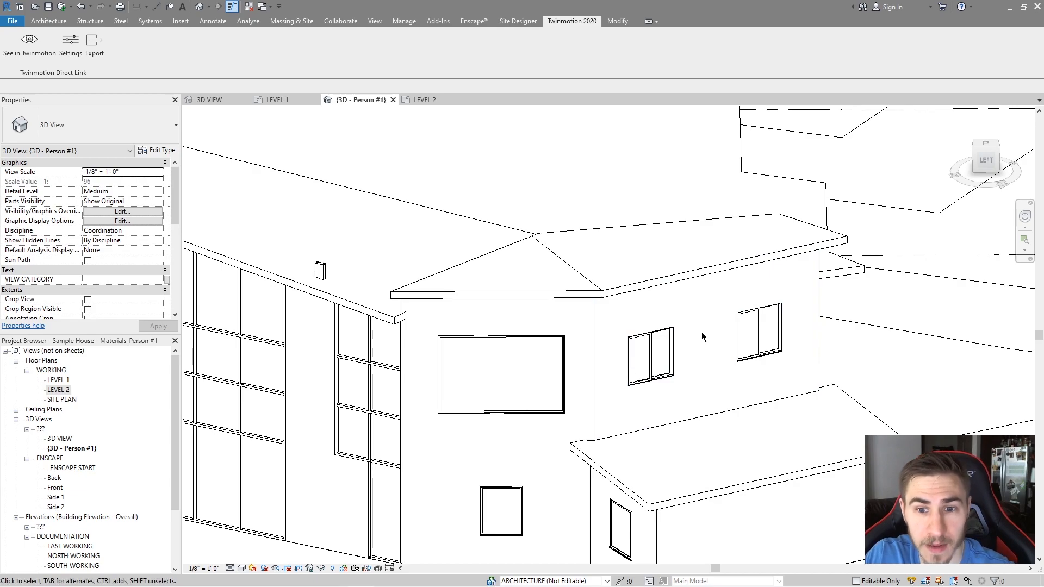
mouse_move(619, 268)
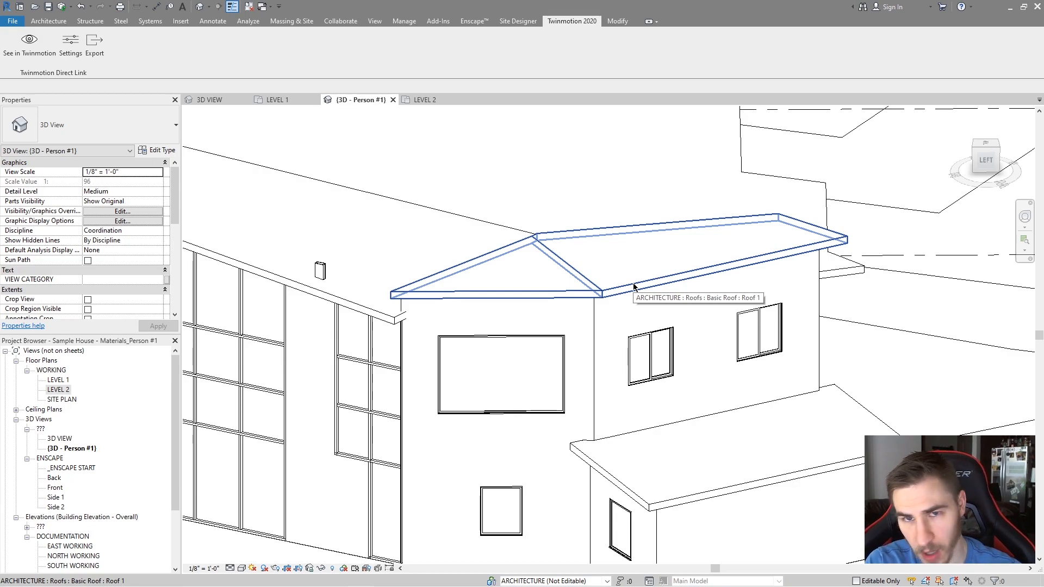
mouse_move(707, 233)
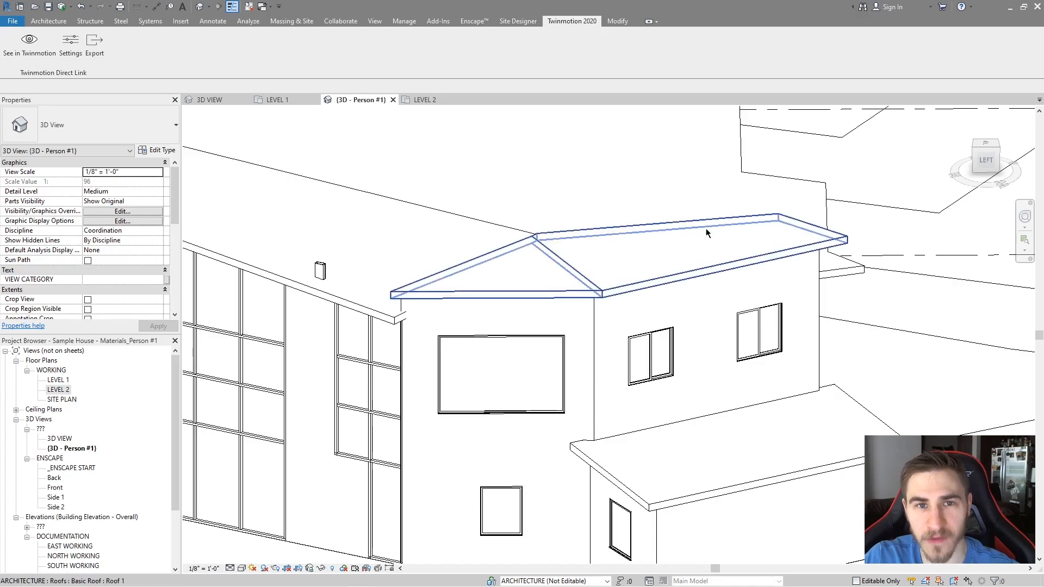
mouse_move(657, 229)
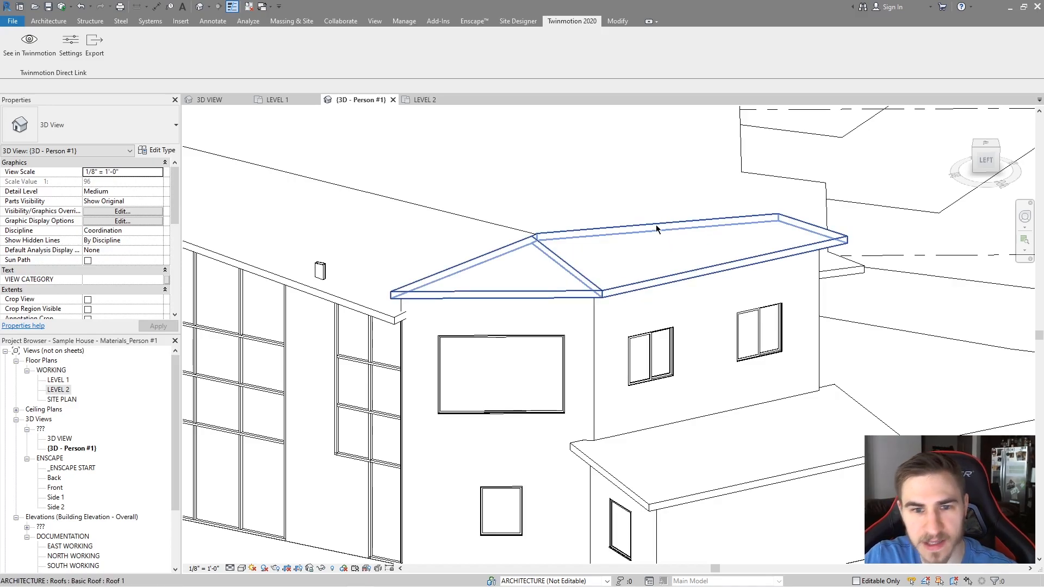
Step: Delete the left upper-wall window and bring the Twinmotion window forward
left_click(594, 213)
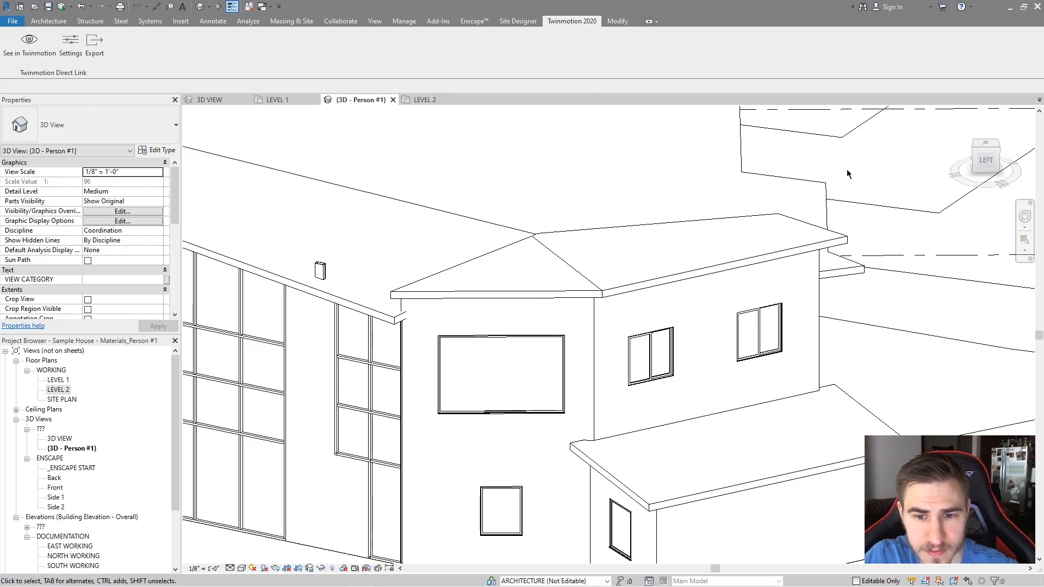
left_click(652, 353)
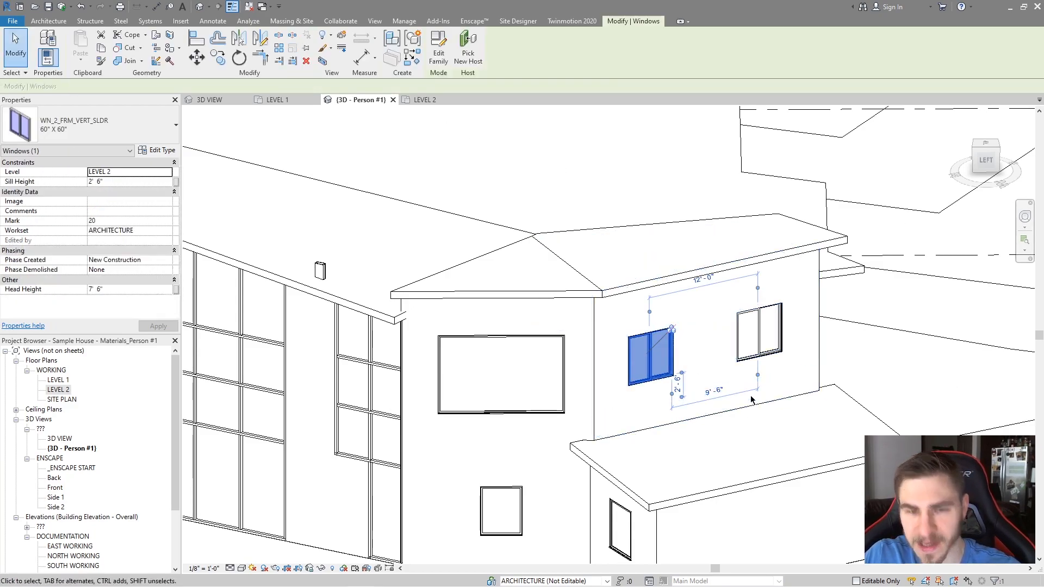
left_click(570, 20)
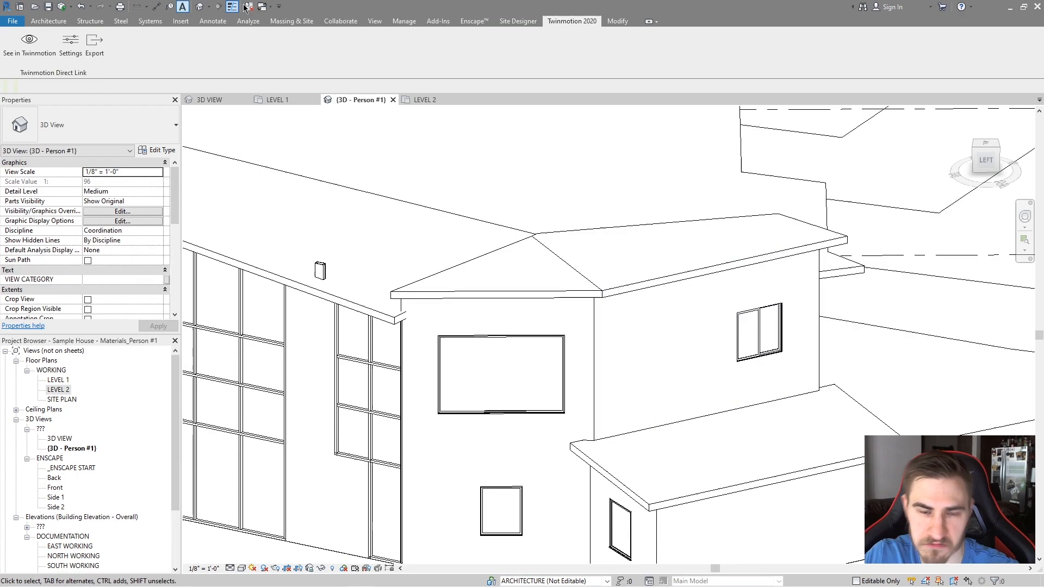
left_click(29, 40)
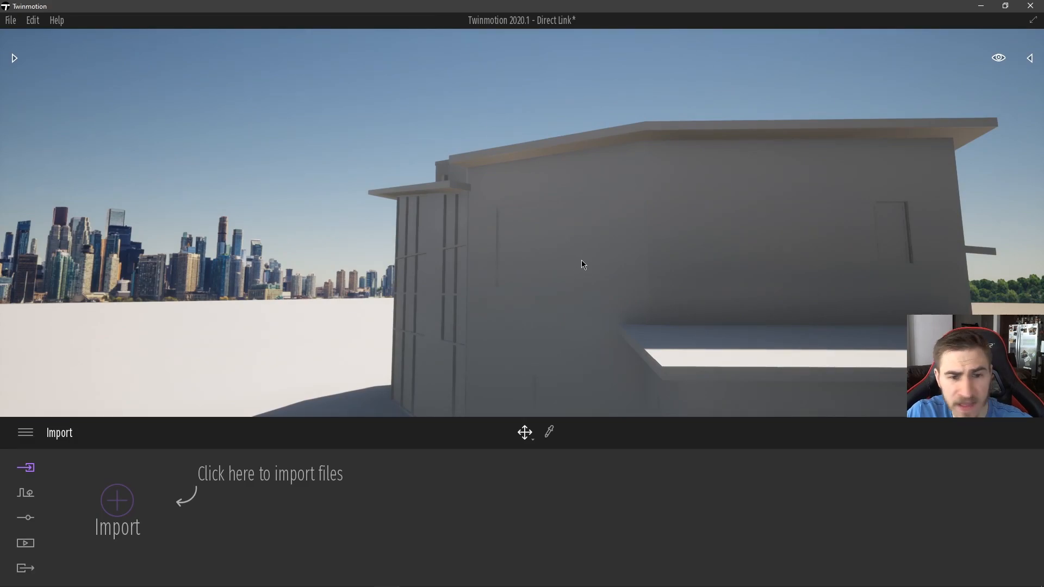
mouse_move(486, 317)
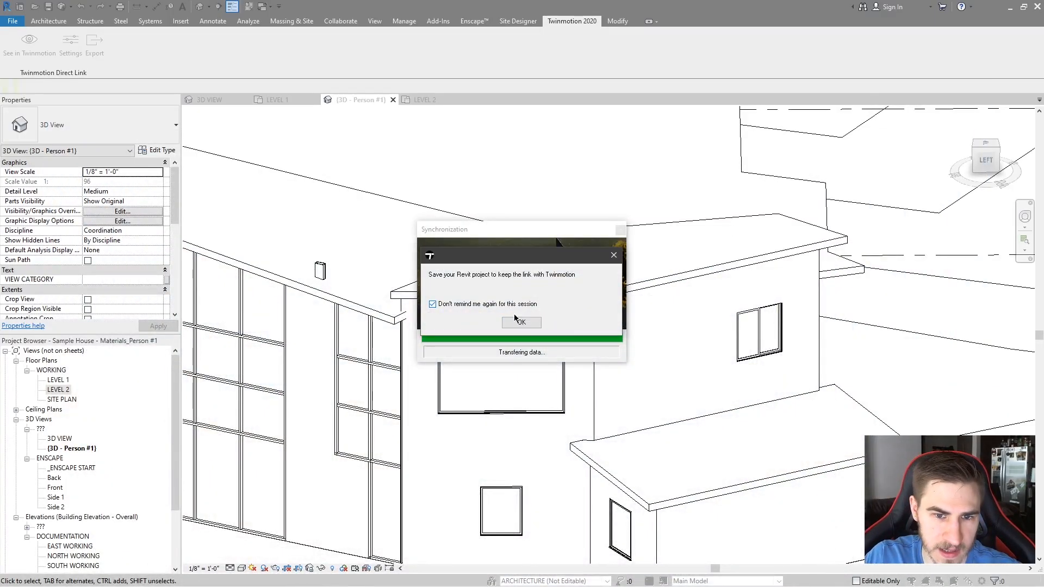
Step: Dismiss the save-project reminder after the window-removal sync
left_click(521, 322)
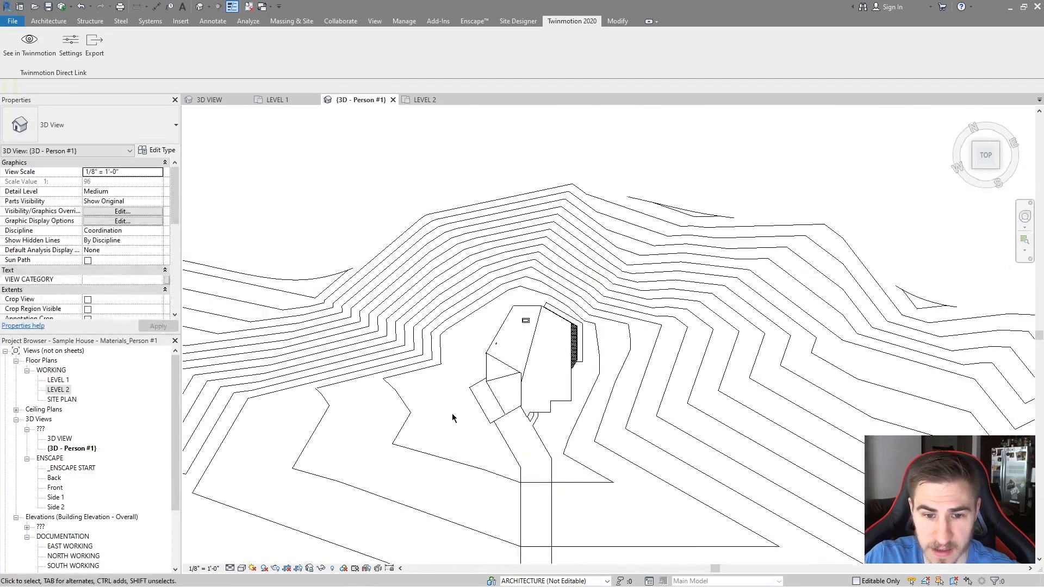
Step: Resolve the subregion phase error by choosing Delete Instance(s)
left_click(539, 373)
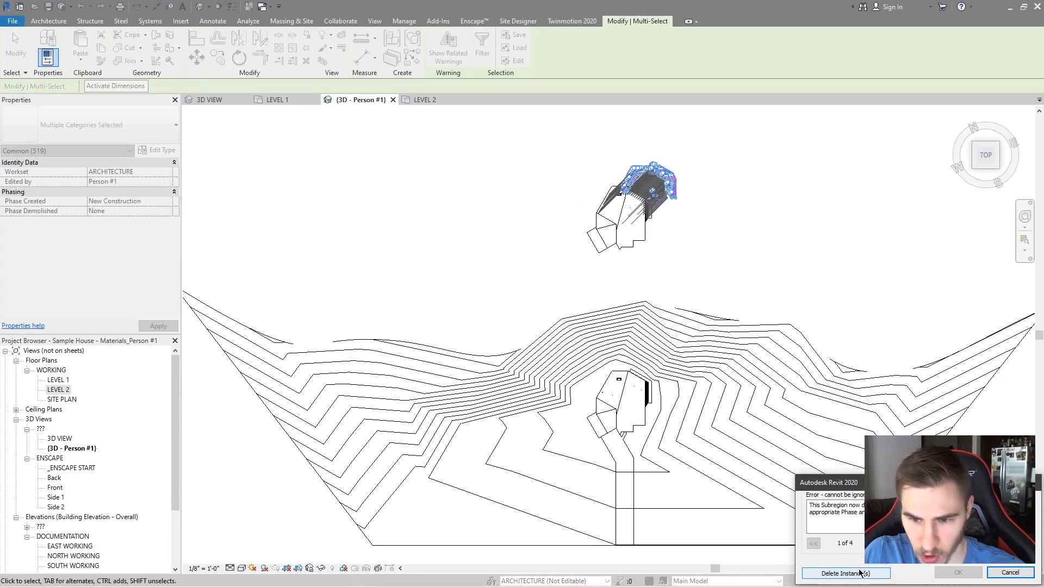
left_click(1008, 572)
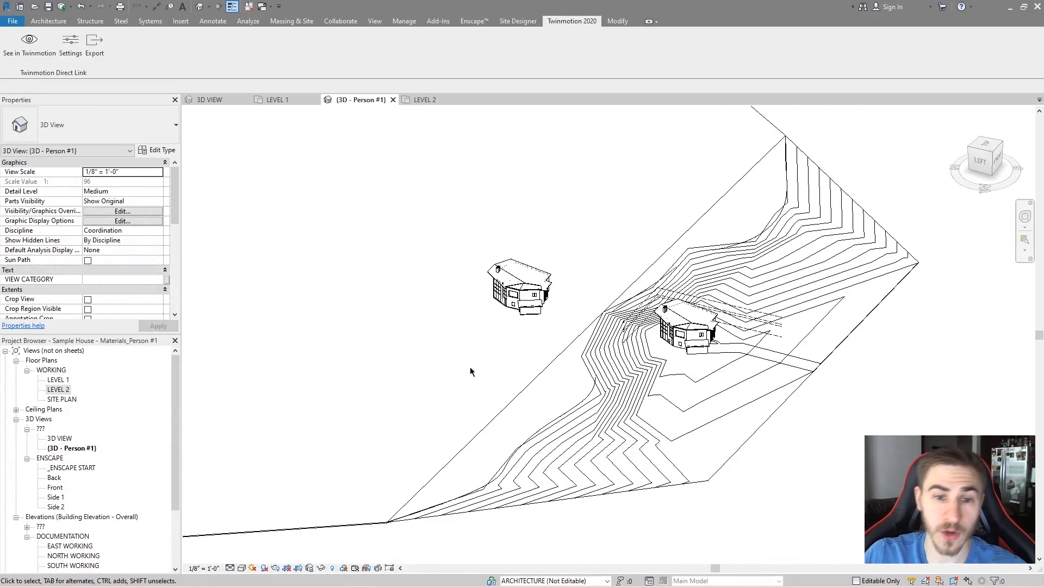
mouse_move(469, 373)
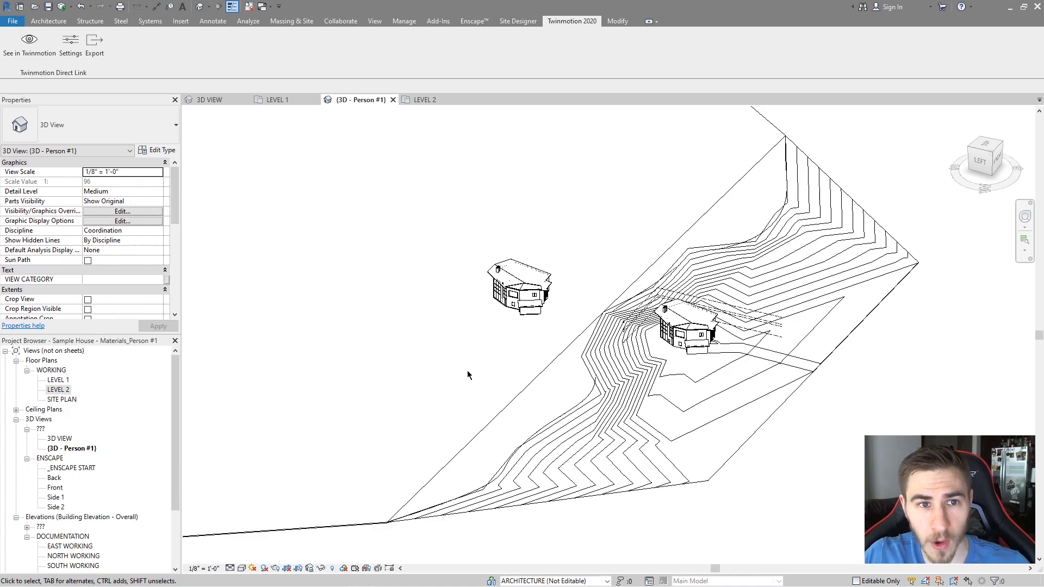
left_click(28, 44)
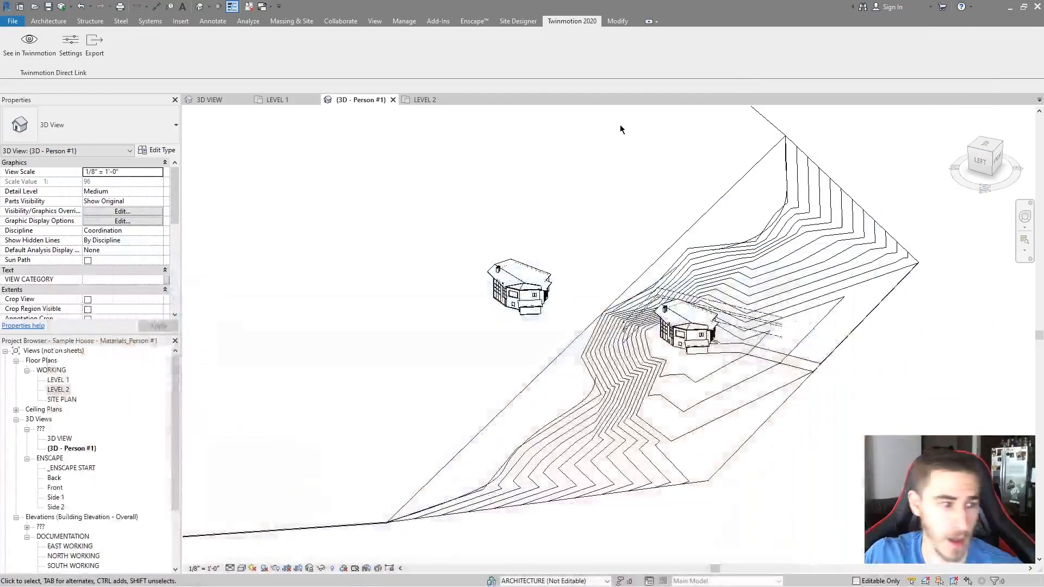
Step: Remove the floating duplicate house and switch to Twinmotion
left_click(519, 287)
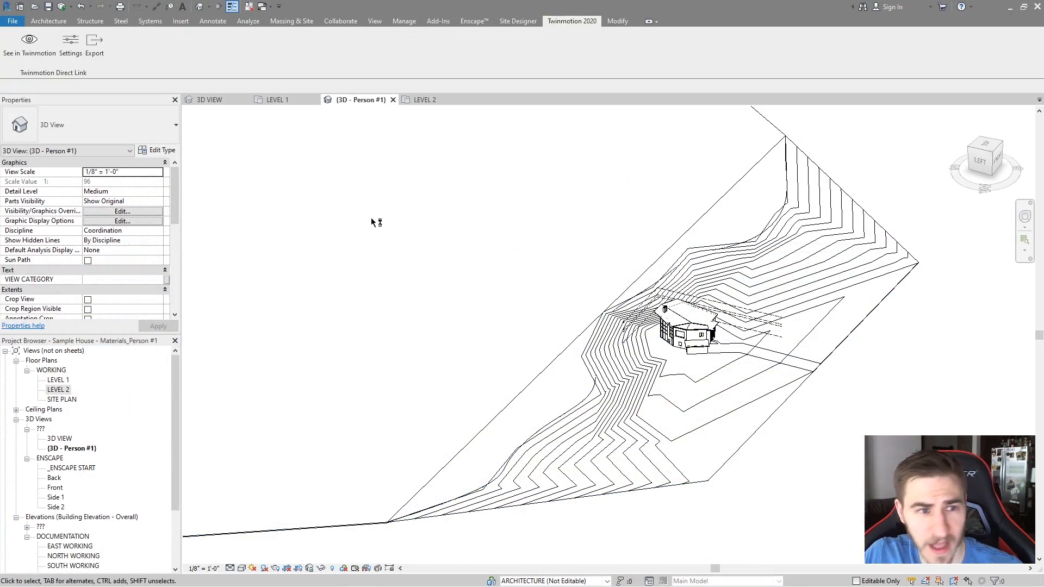
left_click(29, 40)
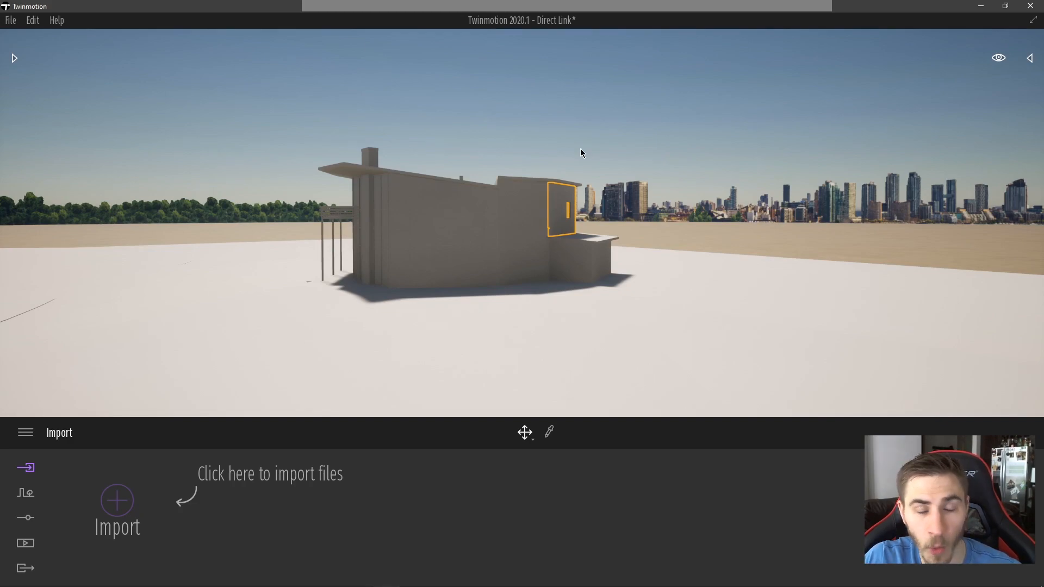
mouse_move(510, 174)
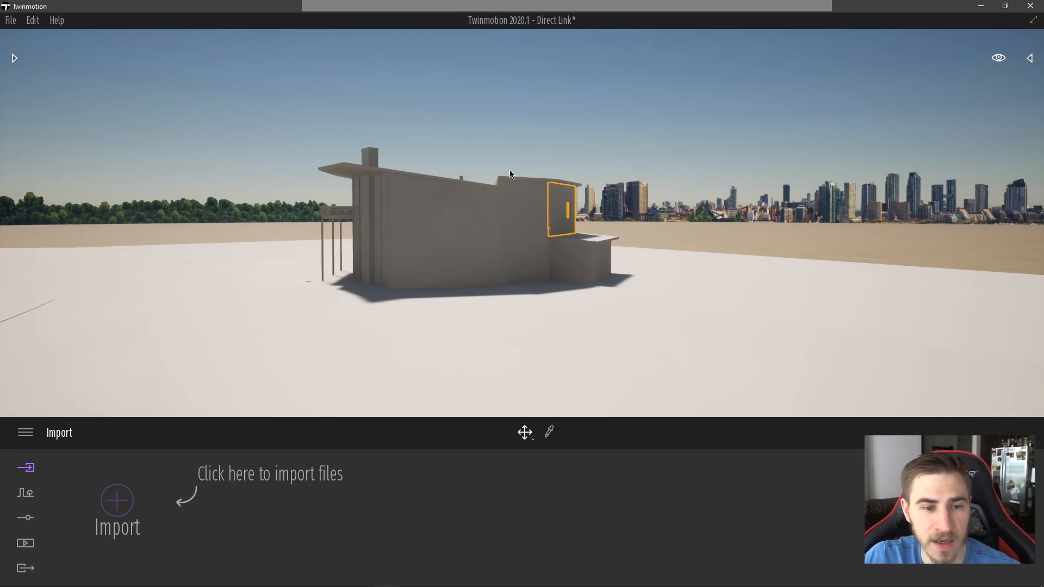
mouse_move(520, 217)
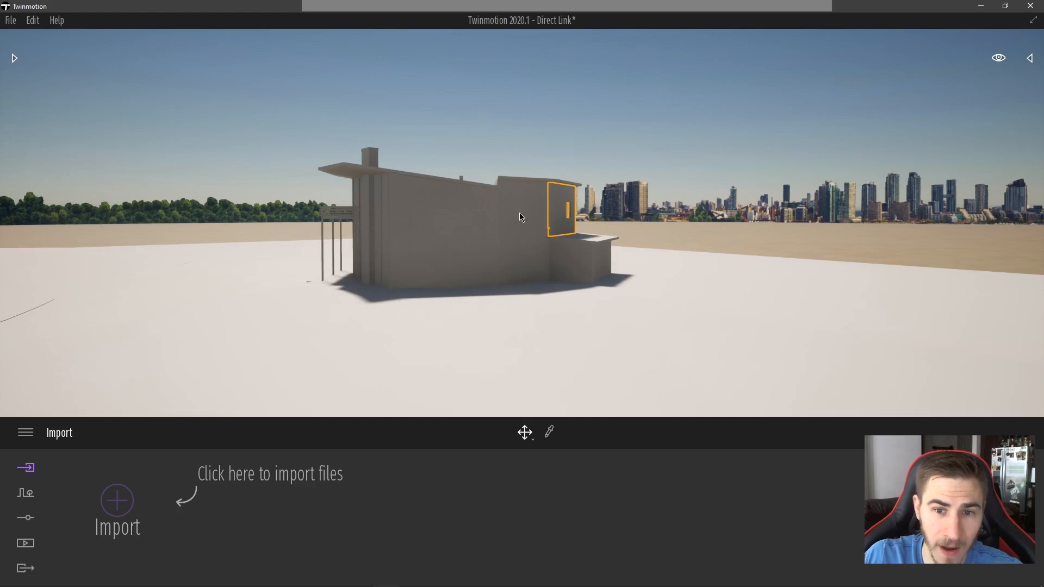
mouse_move(520, 241)
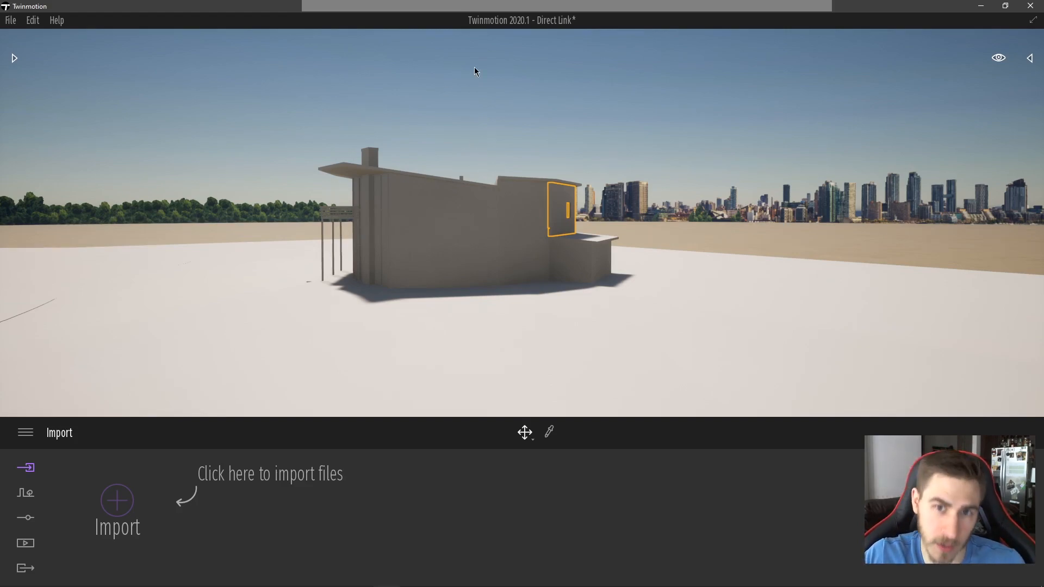
Step: Quit Twinmotion from the File menu, closing the linked Direct Link project
left_click(10, 20)
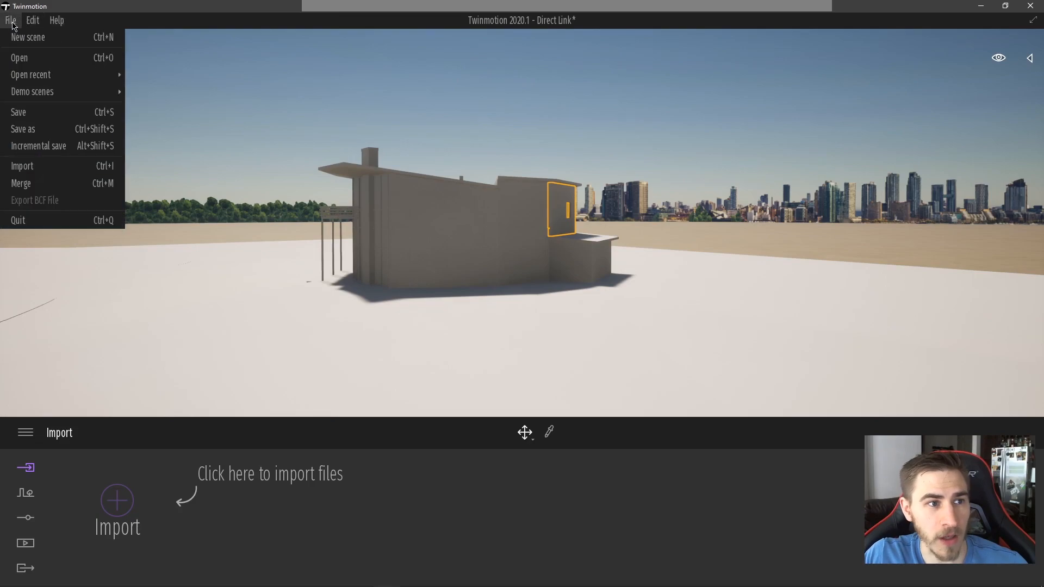
left_click(18, 111)
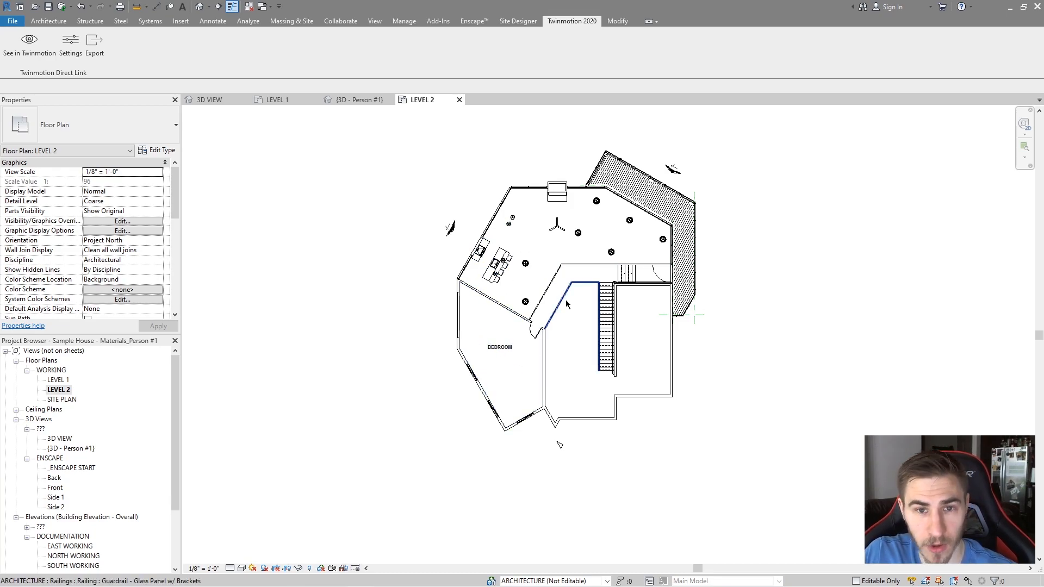
mouse_move(573, 296)
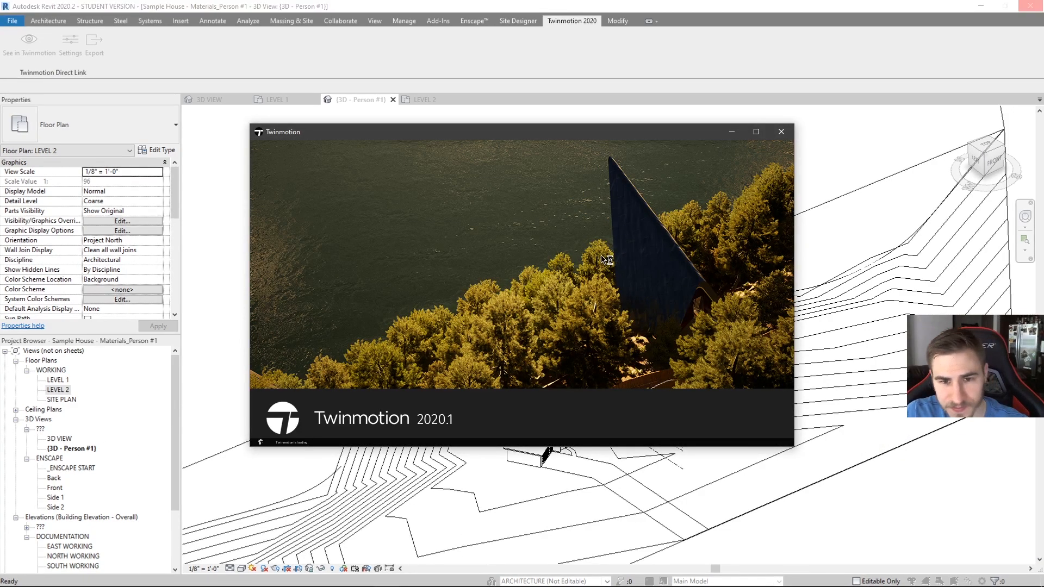
mouse_move(557, 288)
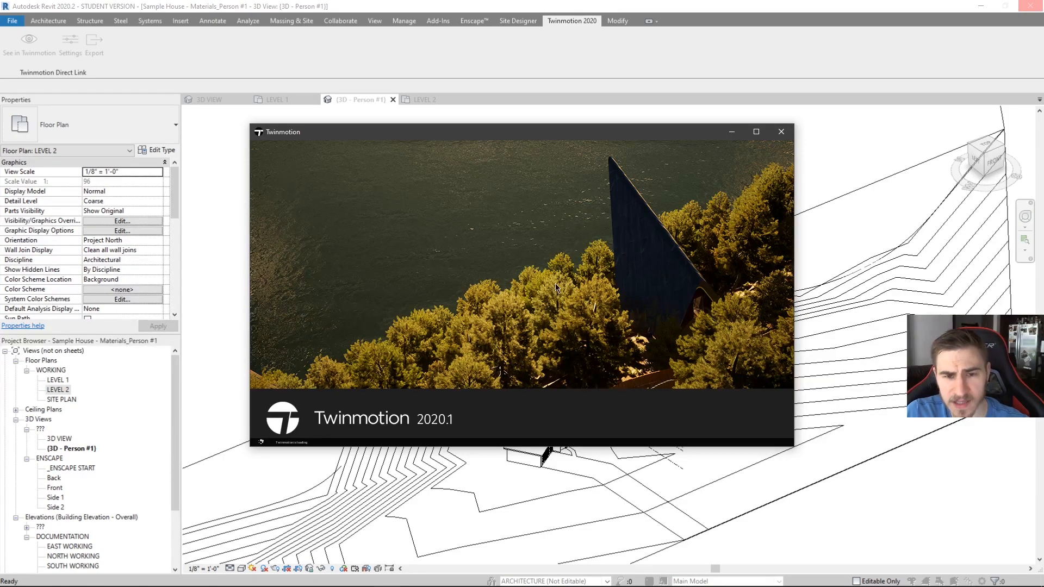
mouse_move(633, 281)
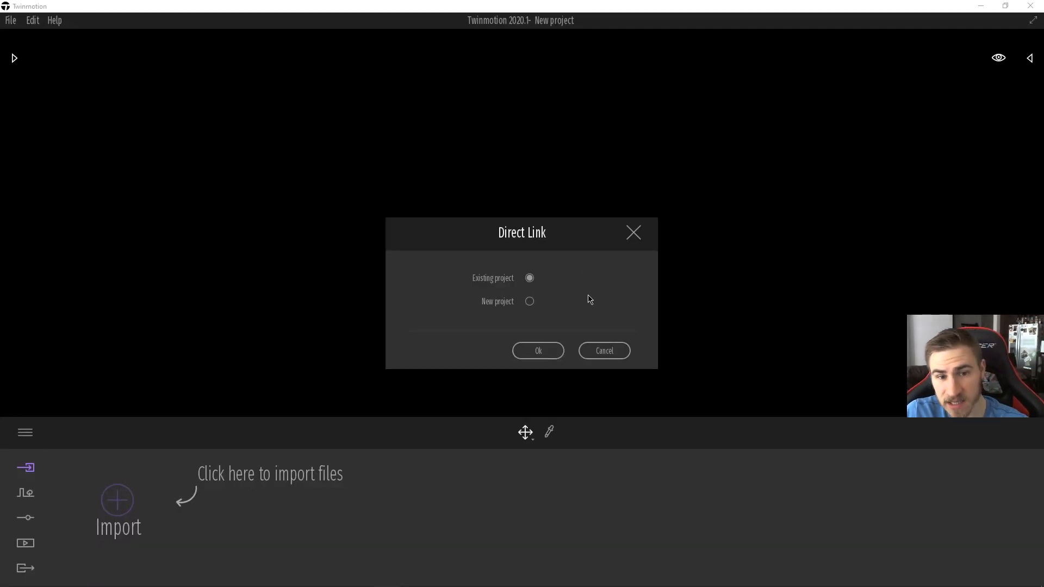
mouse_move(489, 256)
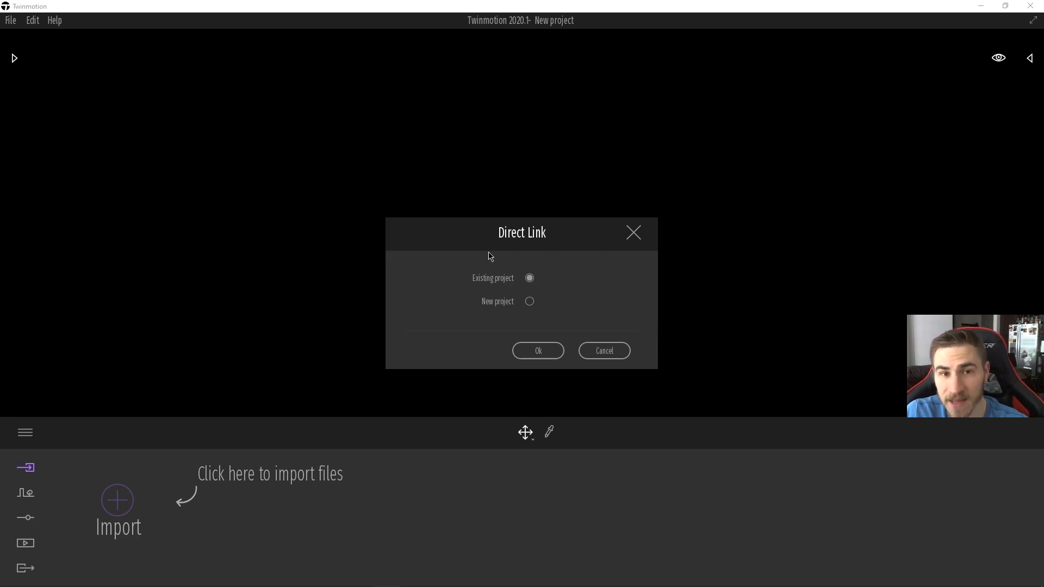
mouse_move(513, 314)
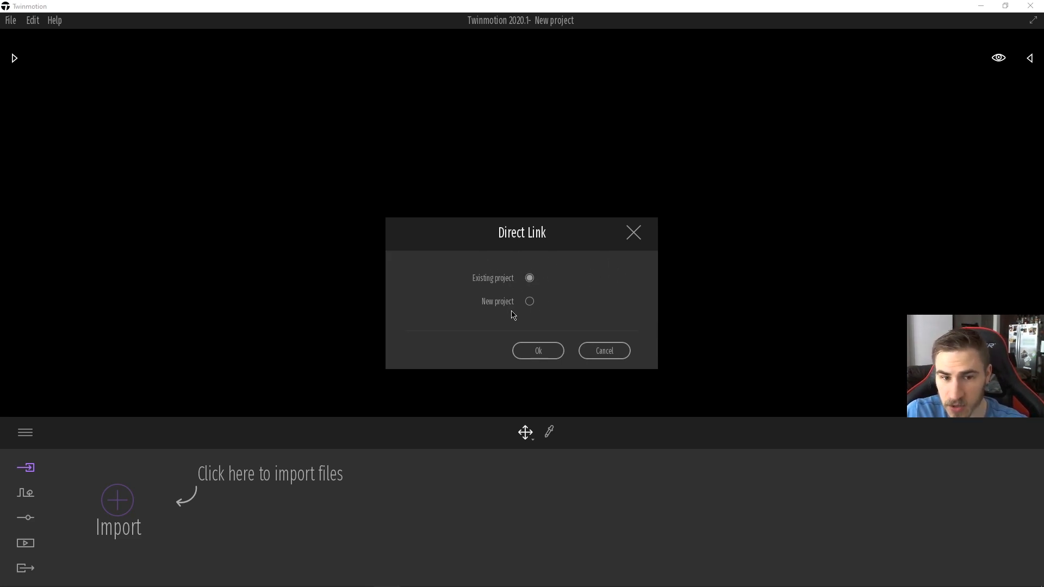
mouse_move(540, 315)
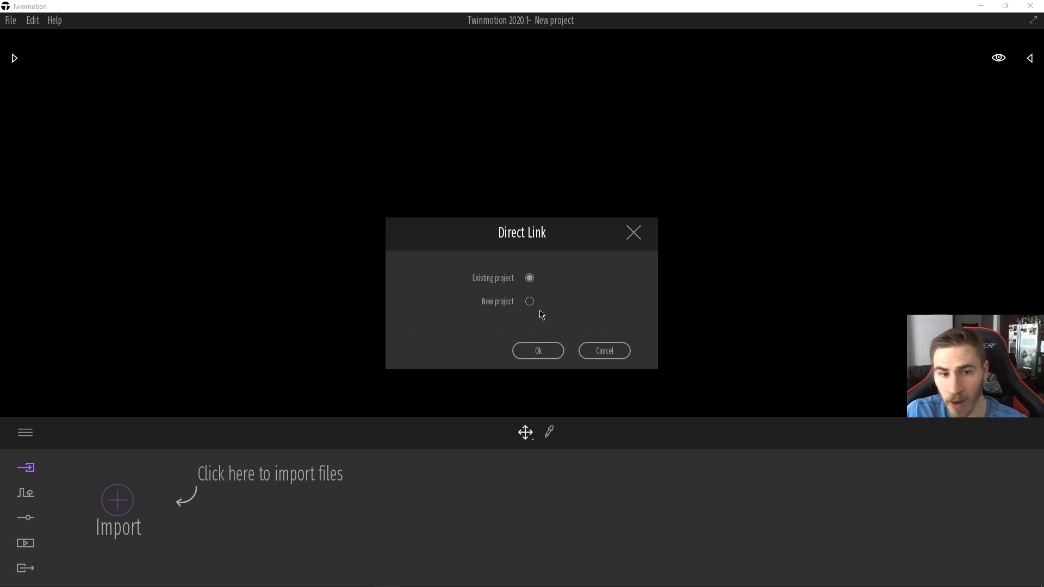
mouse_move(513, 291)
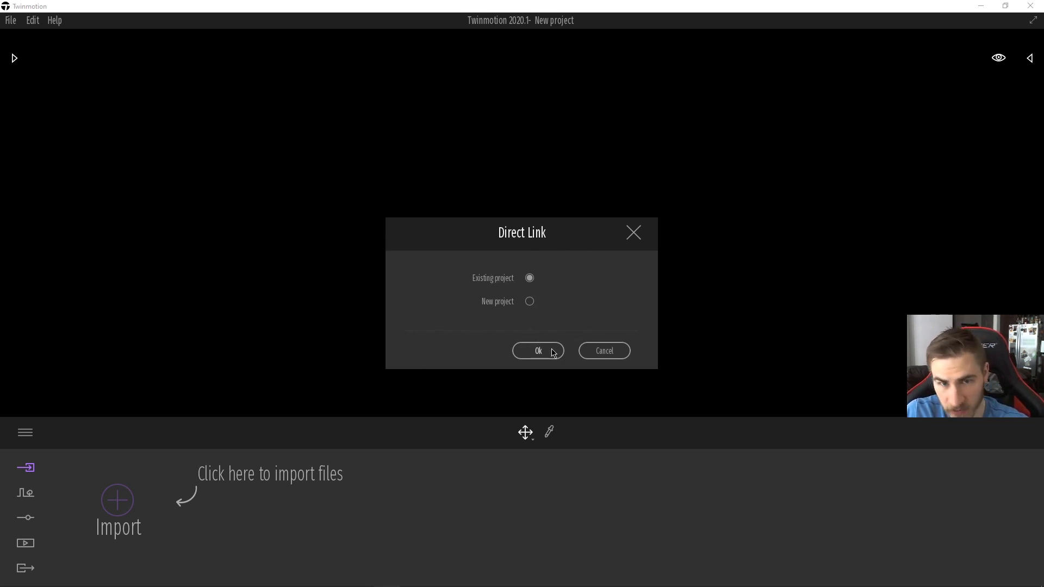
Step: Confirm the Direct Link prompt to connect to an existing project
left_click(538, 351)
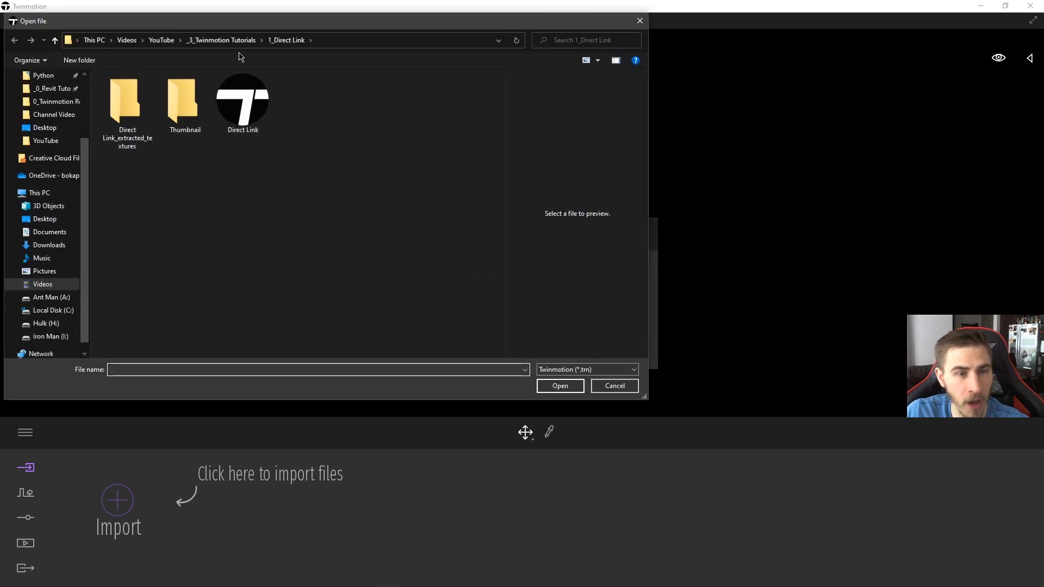
Step: Open the saved Direct Link .tm file from the tutorial folder
left_click(242, 100)
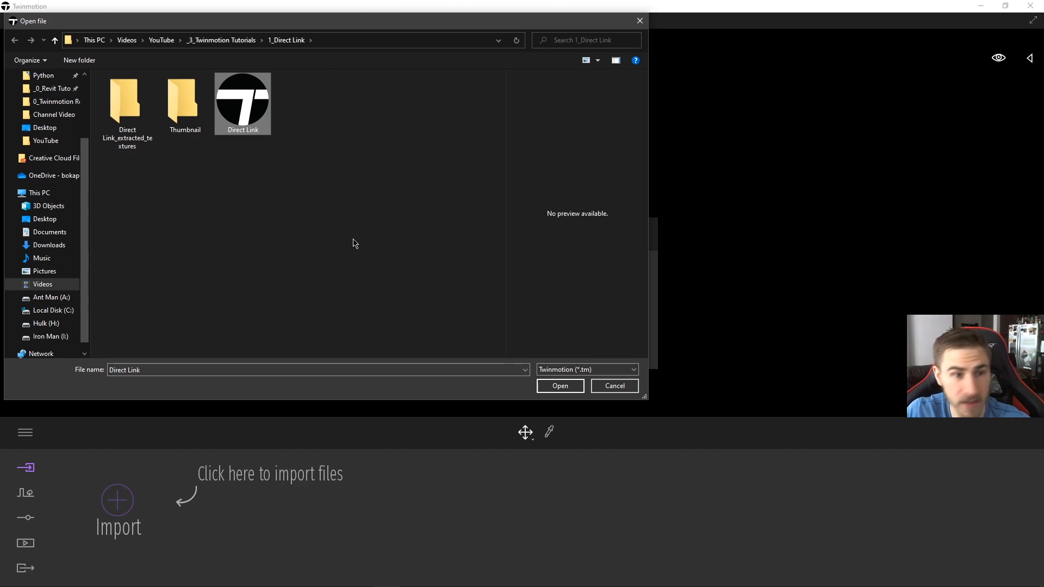
mouse_move(384, 255)
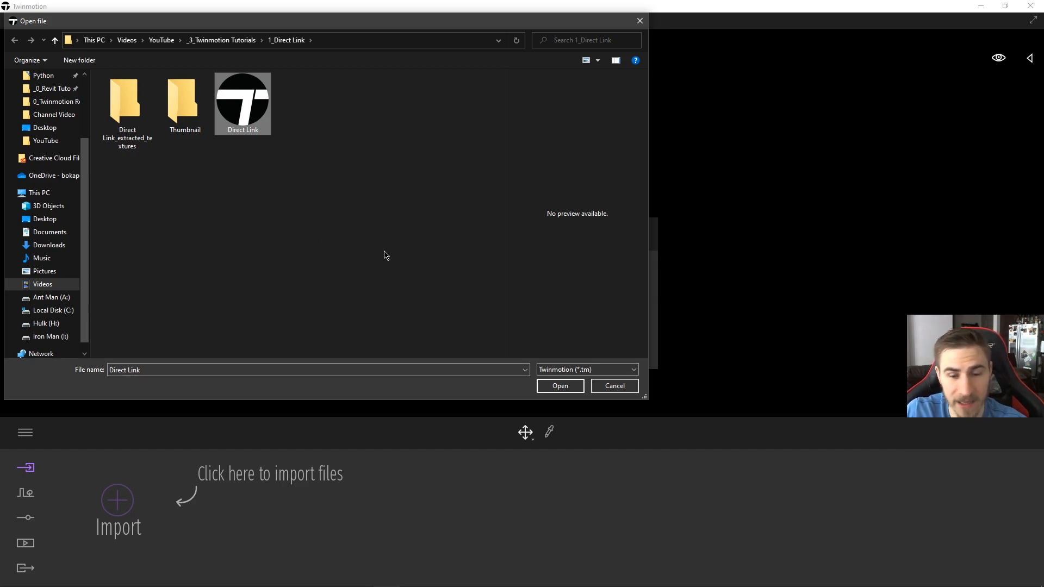
left_click(559, 386)
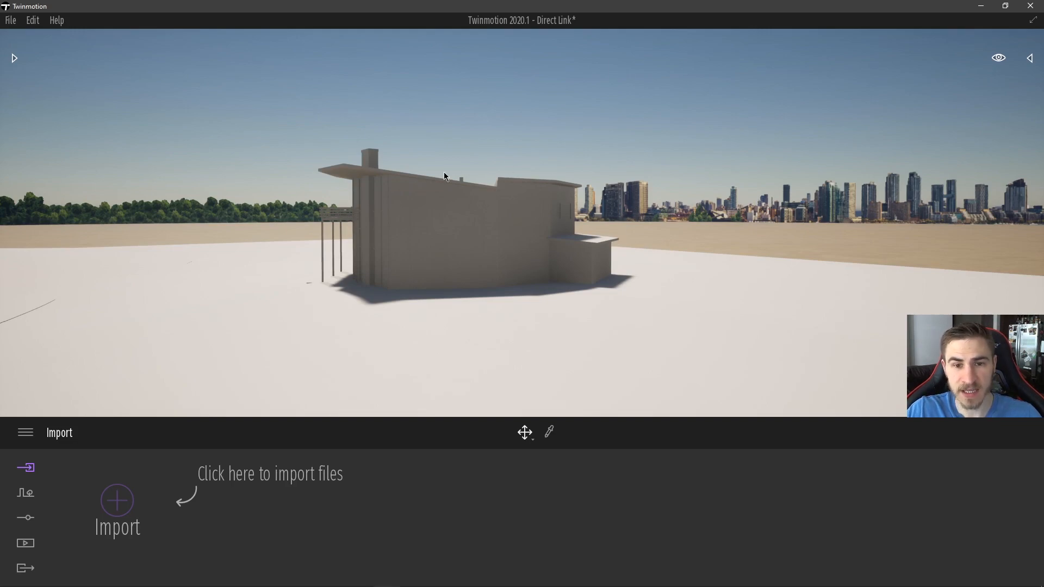
mouse_move(643, 227)
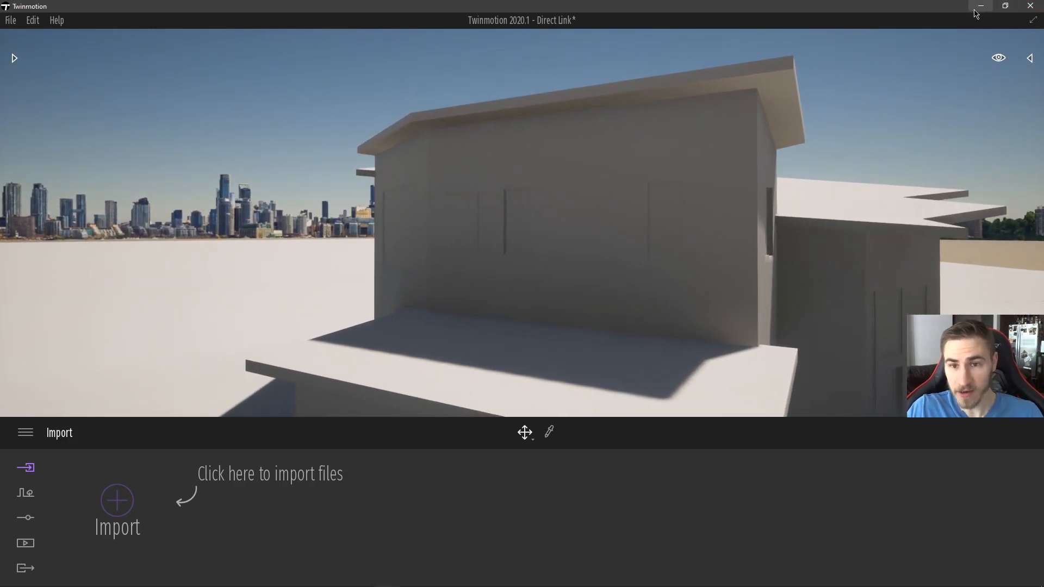
mouse_move(723, 66)
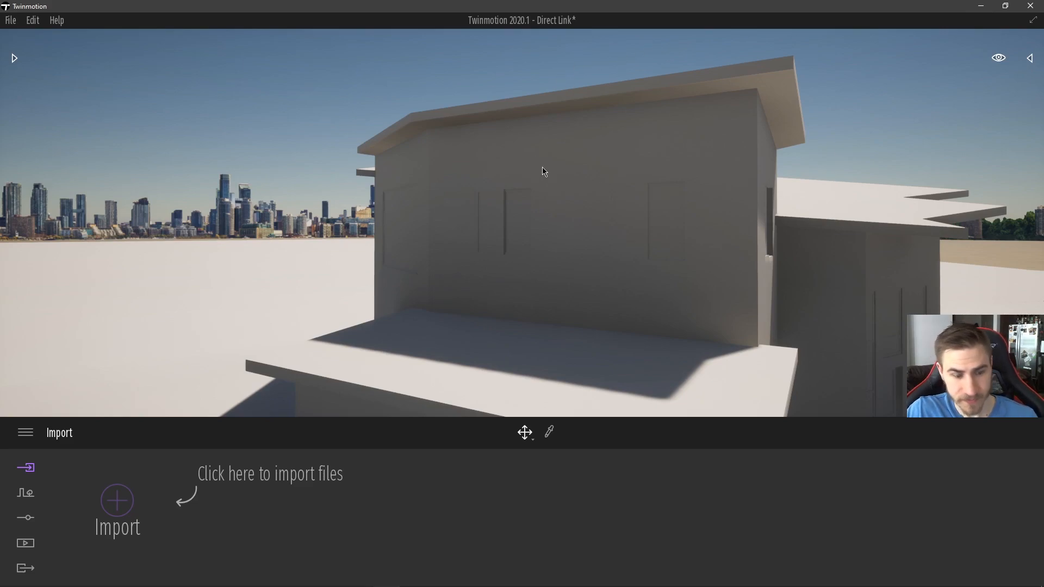
mouse_move(504, 140)
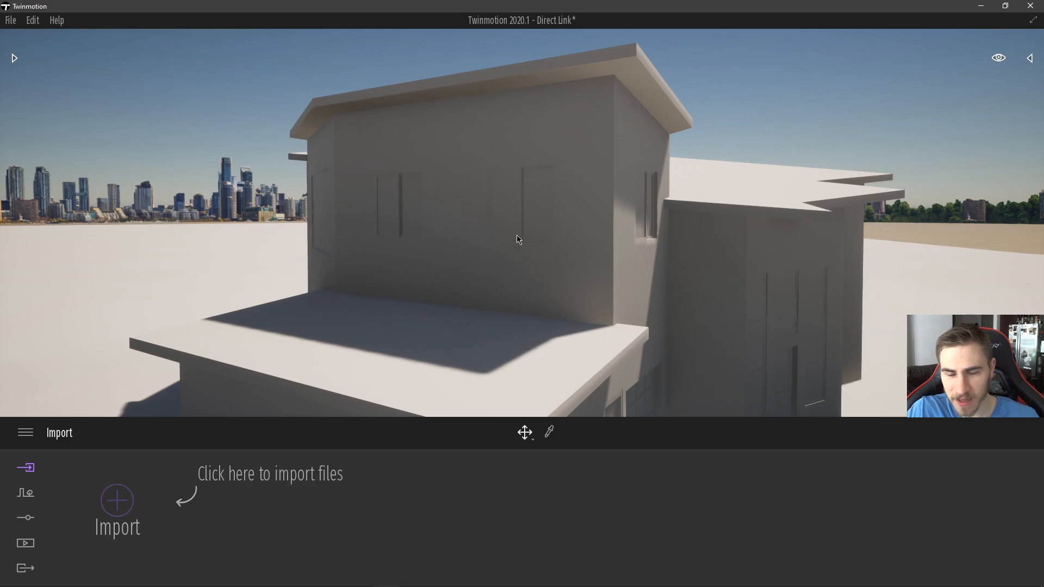
mouse_move(519, 233)
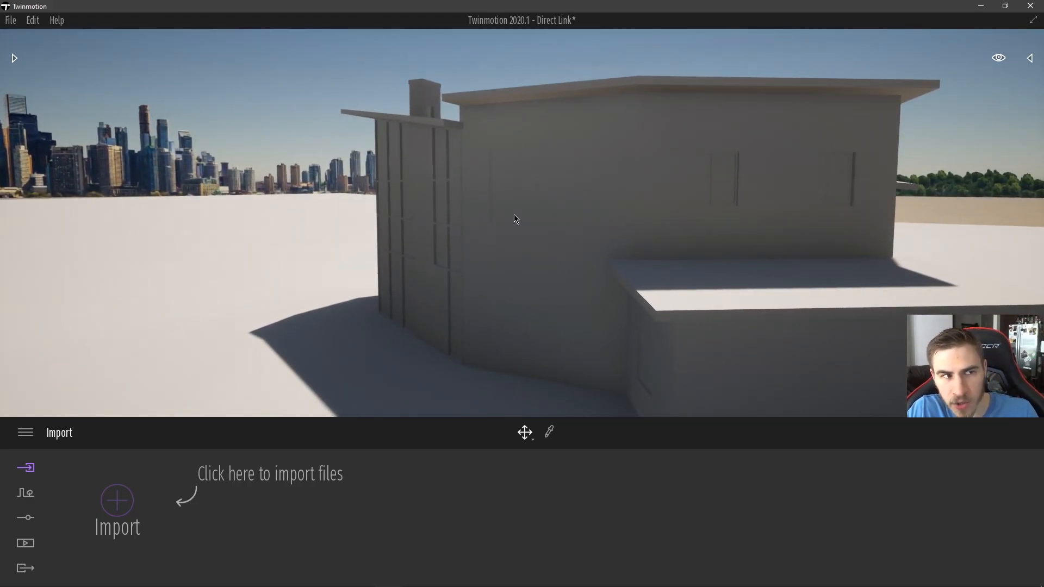
mouse_move(511, 226)
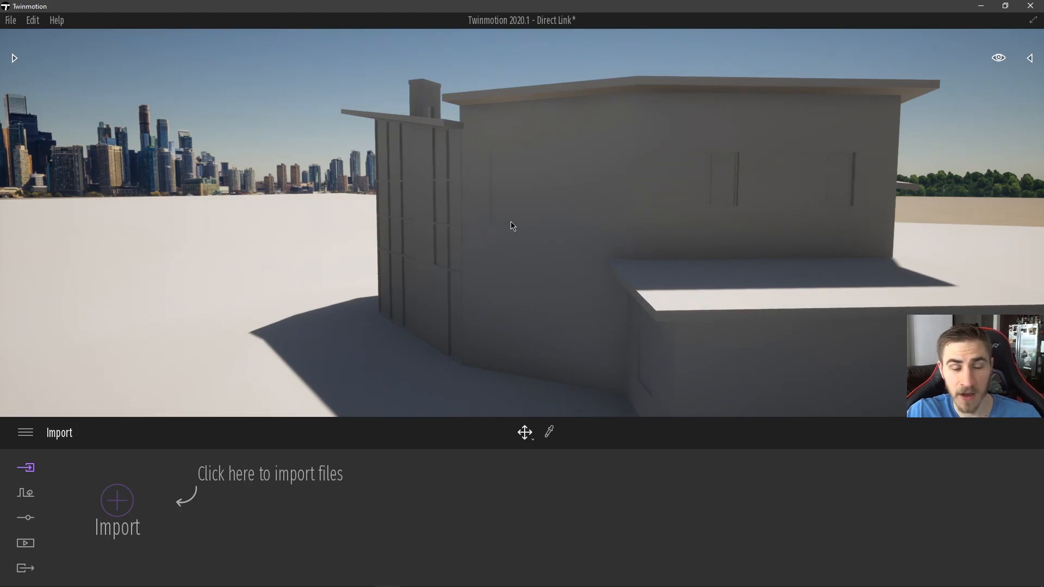
mouse_move(489, 252)
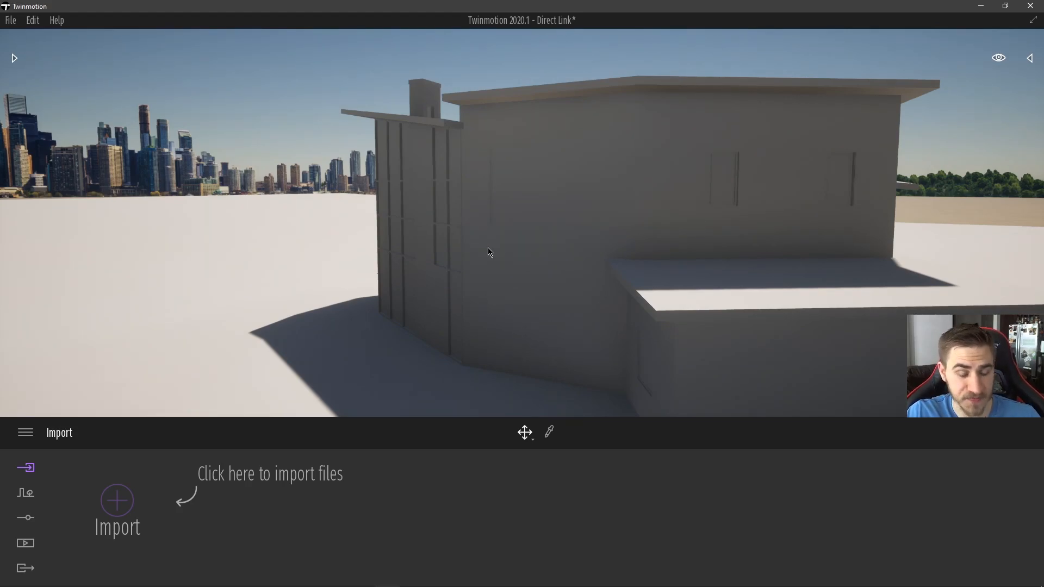
mouse_move(484, 239)
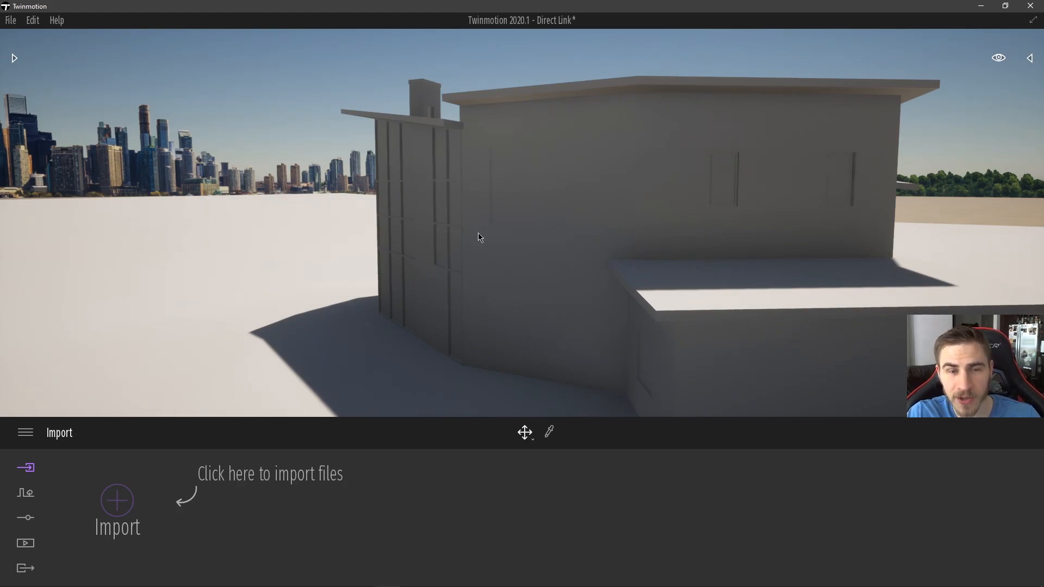
mouse_move(479, 248)
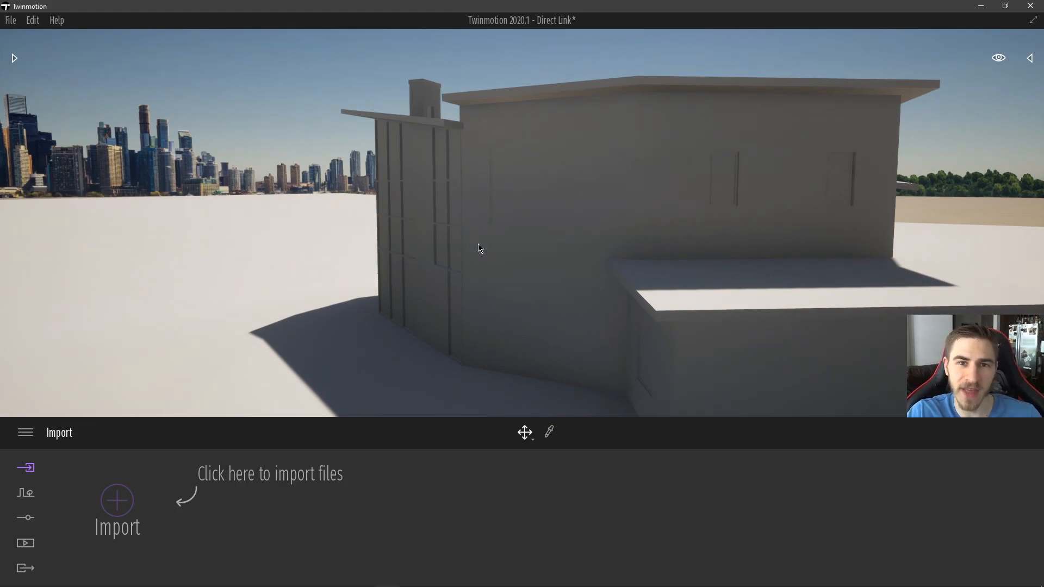
mouse_move(466, 248)
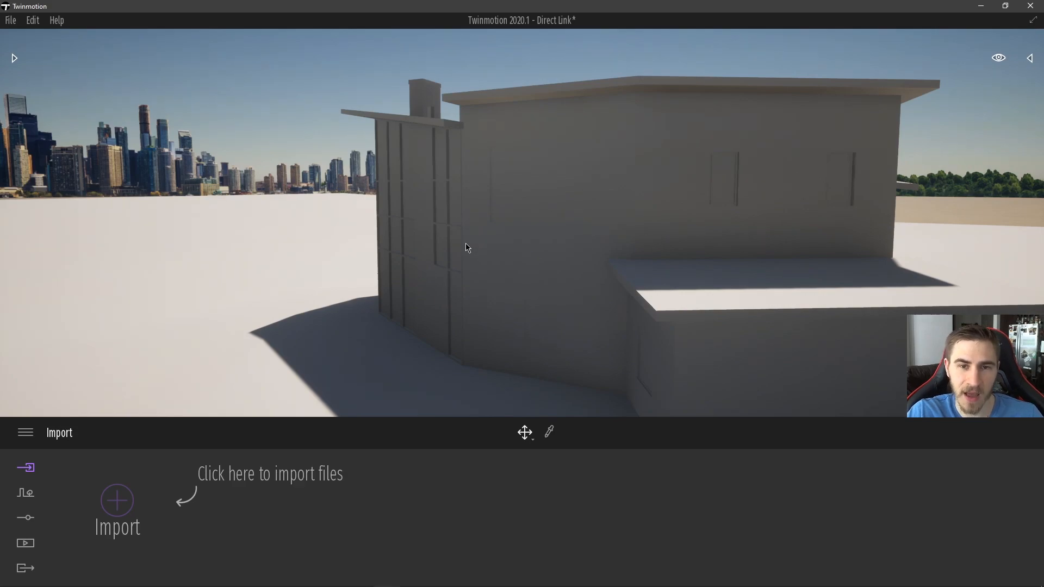
mouse_move(474, 259)
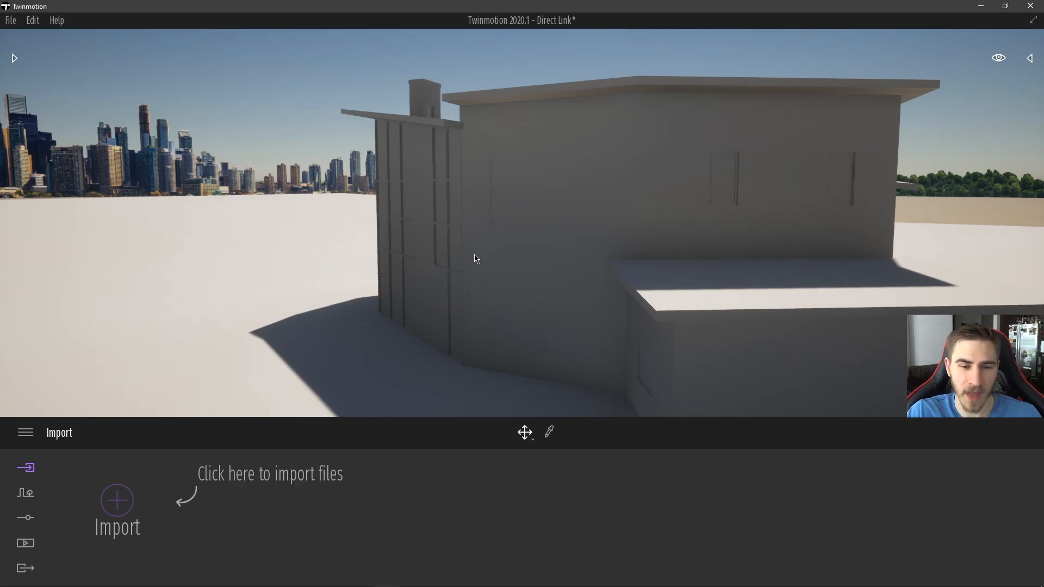
mouse_move(521, 266)
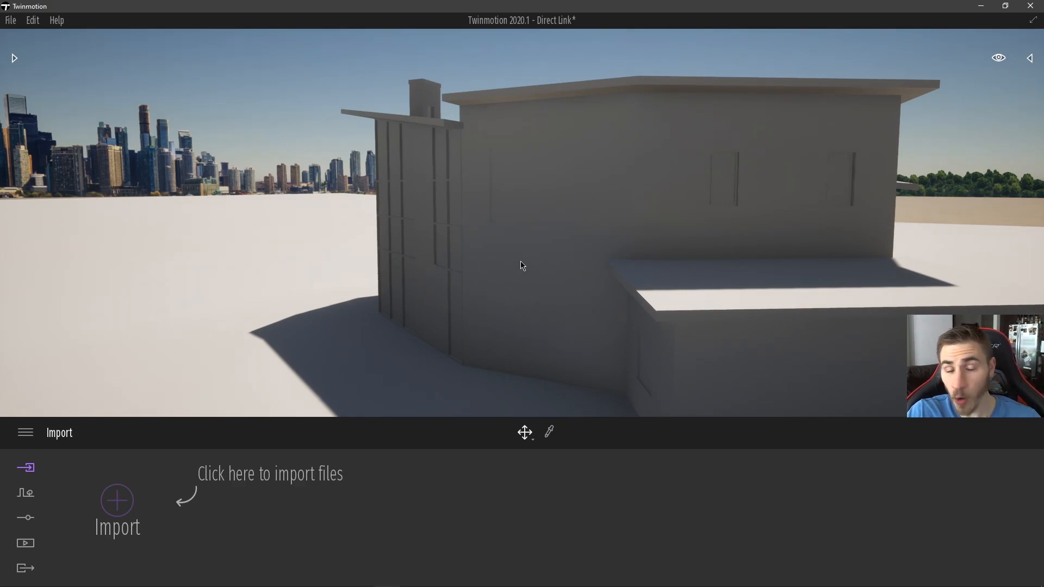
mouse_move(524, 240)
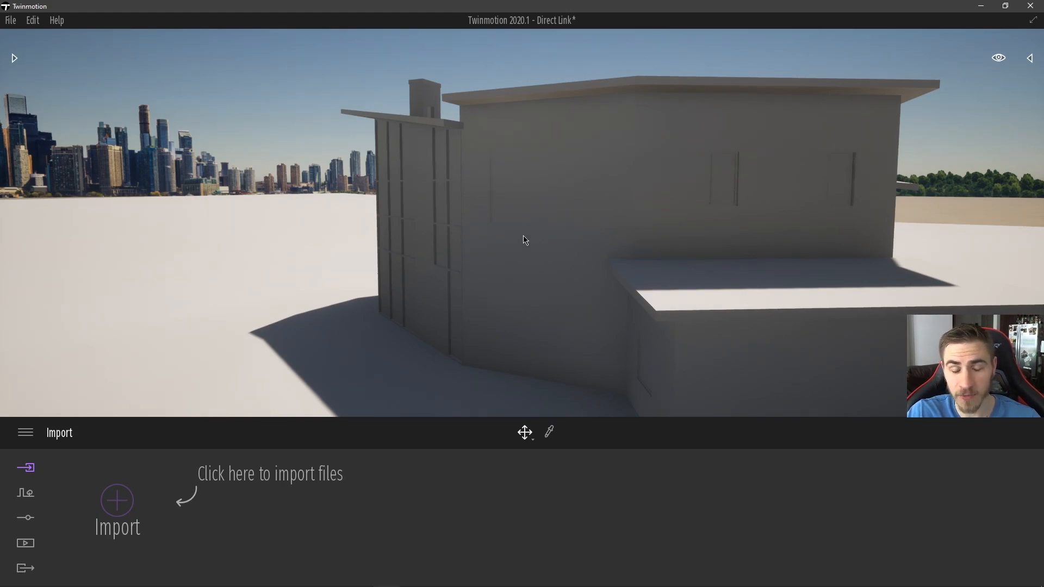